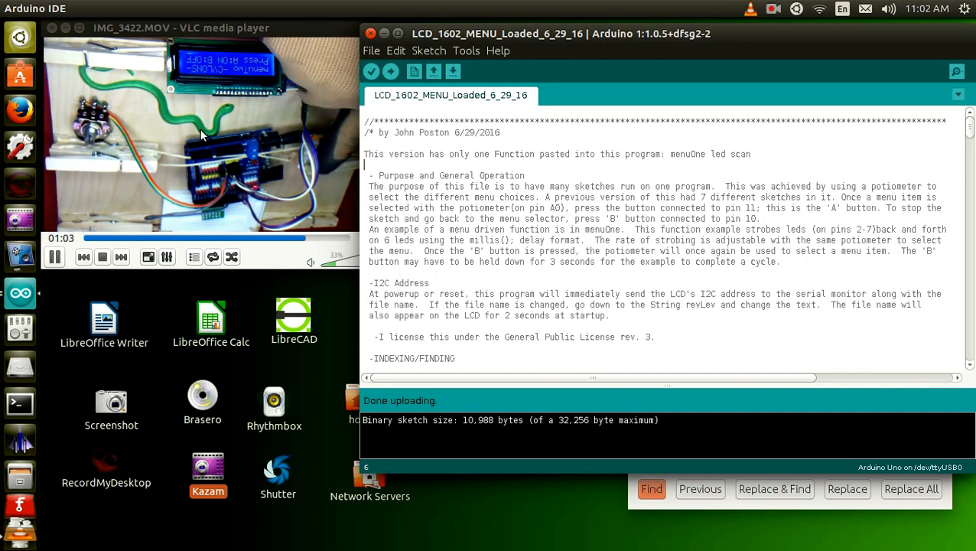
mouse_move(129, 98)
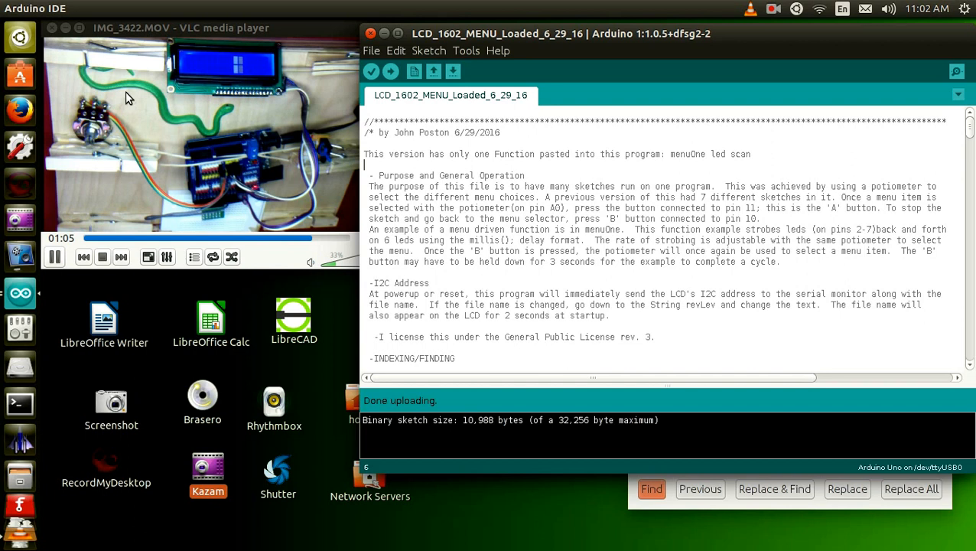
mouse_move(249, 80)
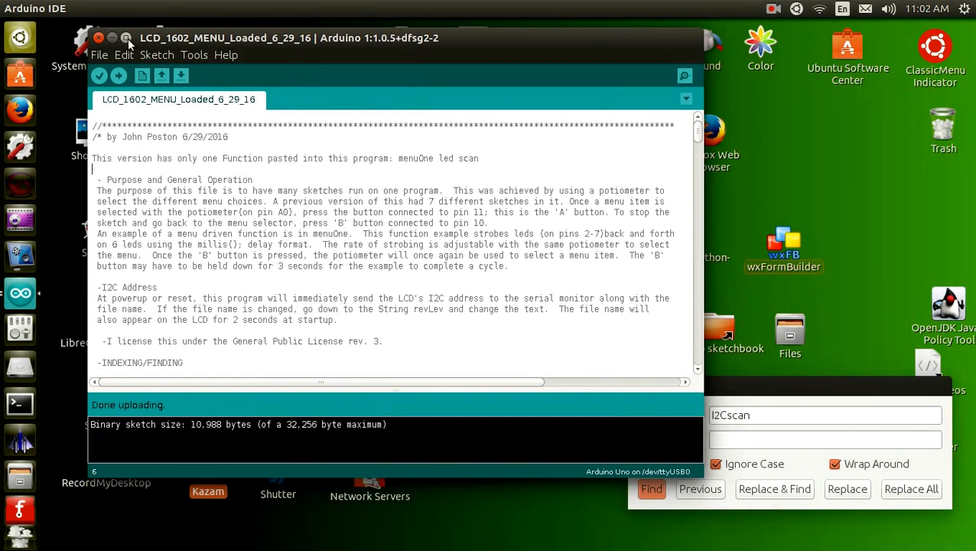
Maximize the IDE window, scroll to the CONTENTS comment block and pull down the Tools menu.
left_click(129, 37)
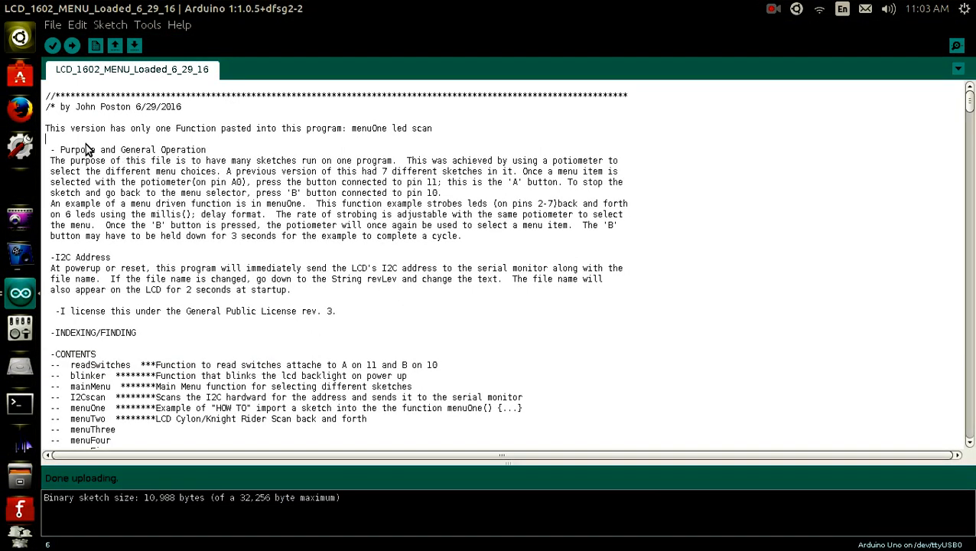
mouse_move(322, 251)
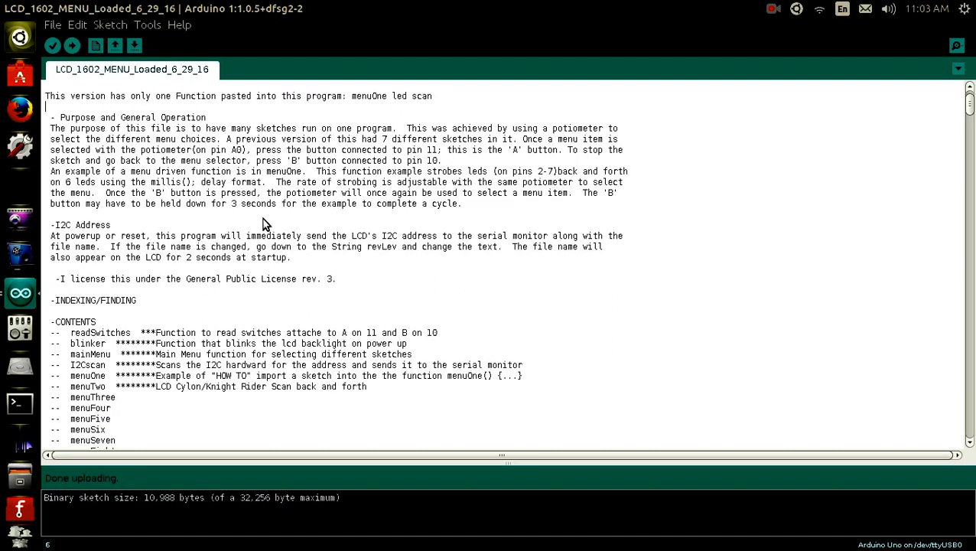
scroll("down", 3)
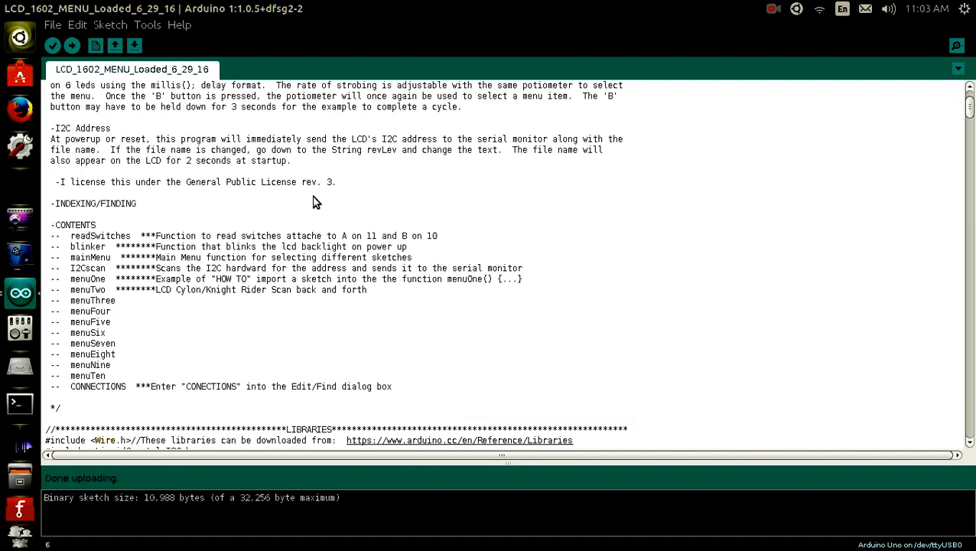
mouse_move(168, 55)
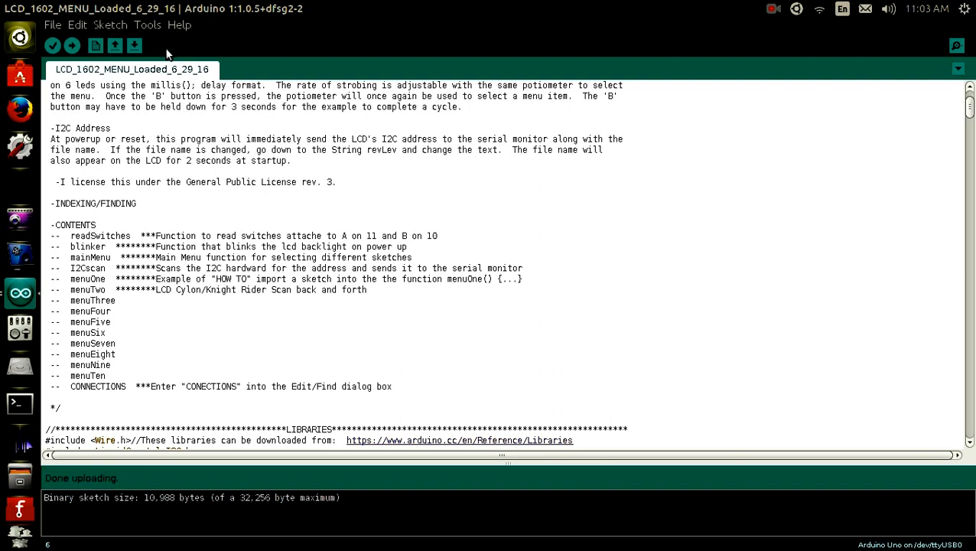
left_click(149, 24)
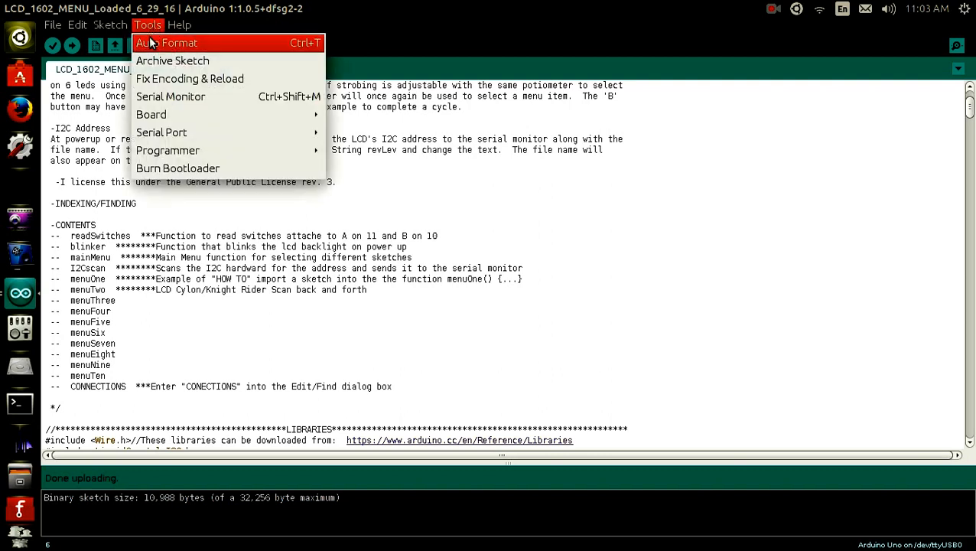
Read the Serial Monitor's I2C scan reporting a device at 0x3F alongside the LCD setup code, then close it.
left_click(172, 96)
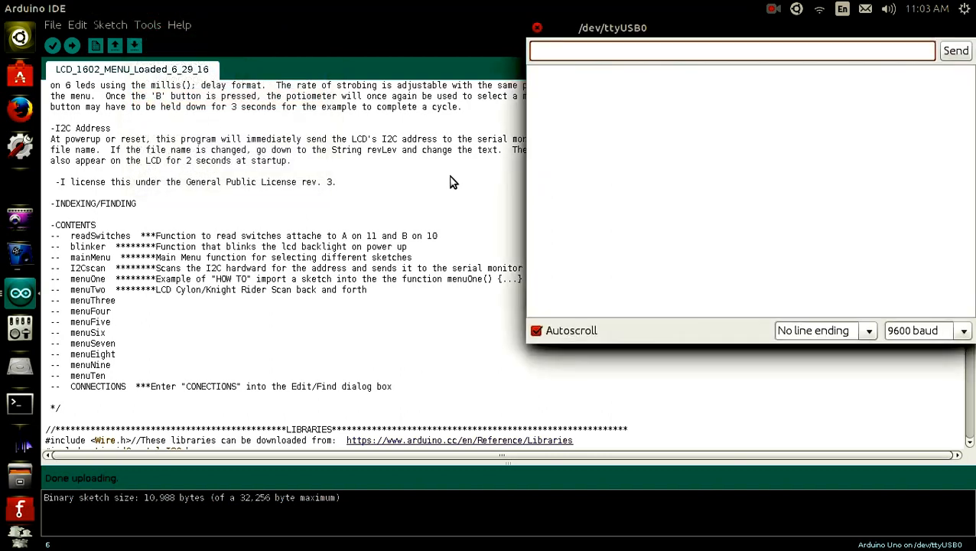
left_click(955, 50)
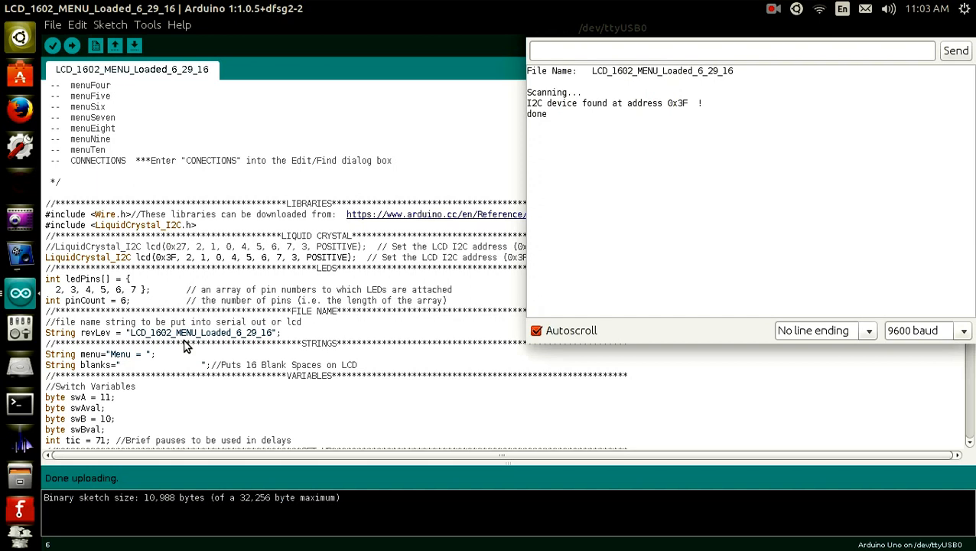
mouse_move(150, 355)
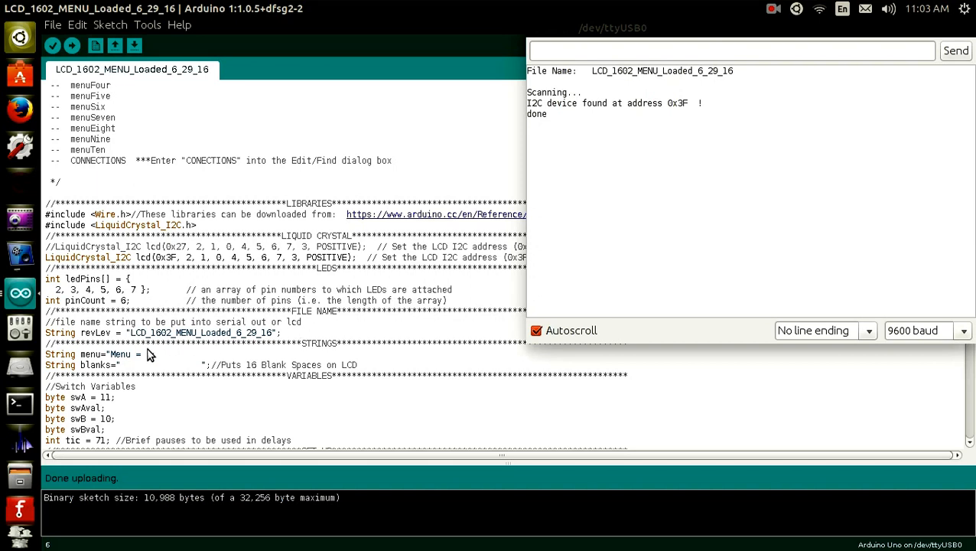
mouse_move(536, 101)
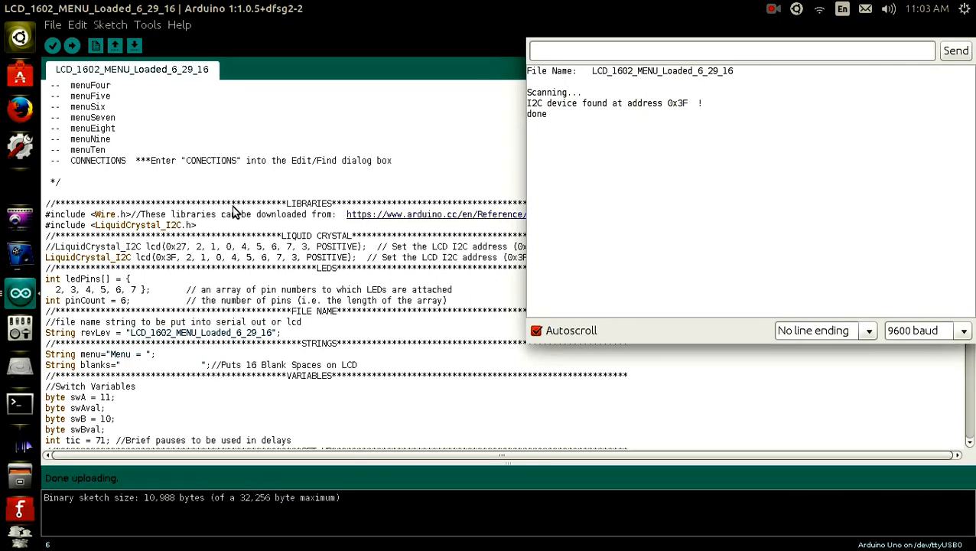
scroll("down", 3)
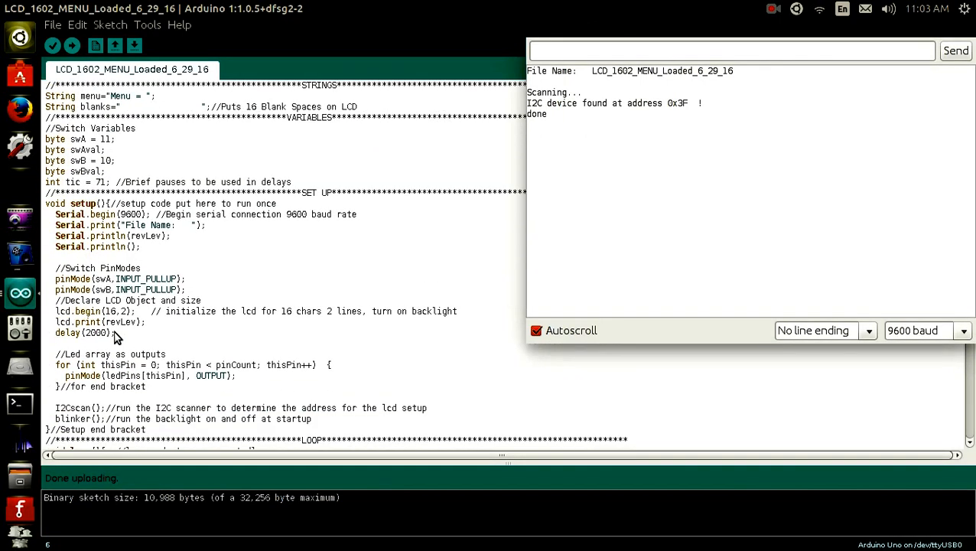
scroll("down", 3)
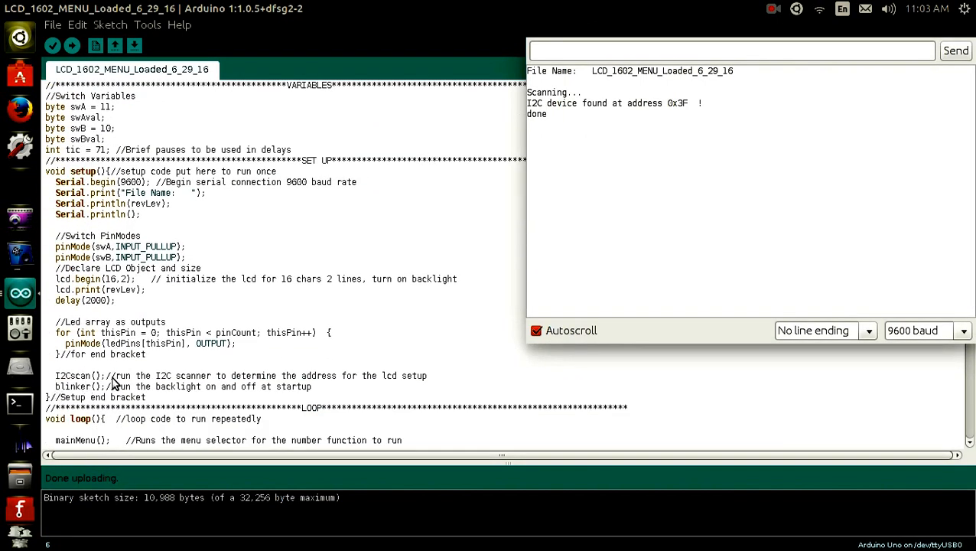
mouse_move(545, 136)
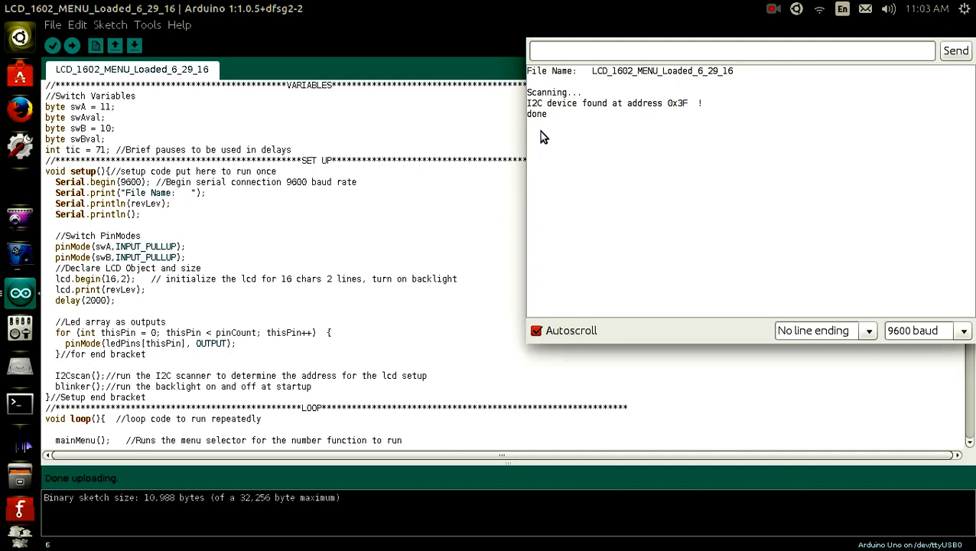
mouse_move(641, 77)
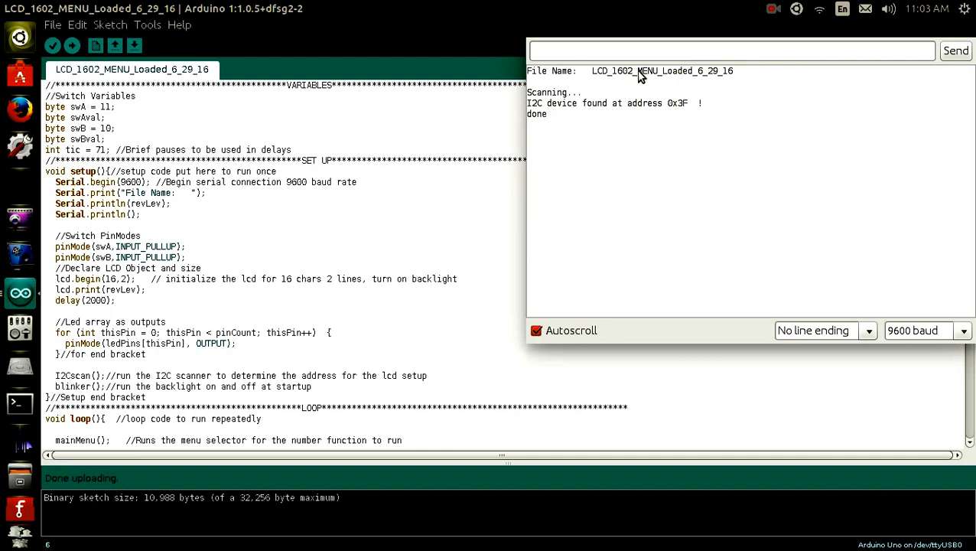
mouse_move(655, 125)
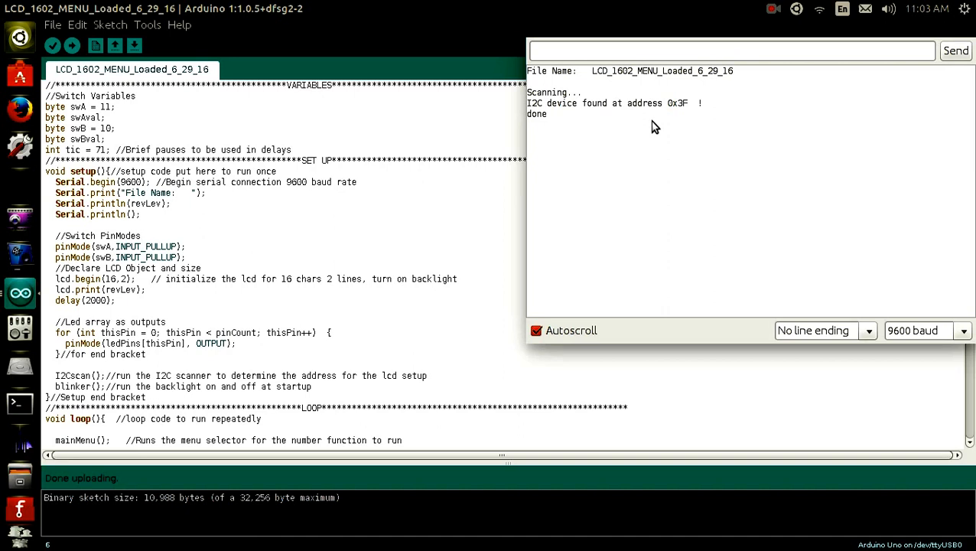
scroll("up", 3)
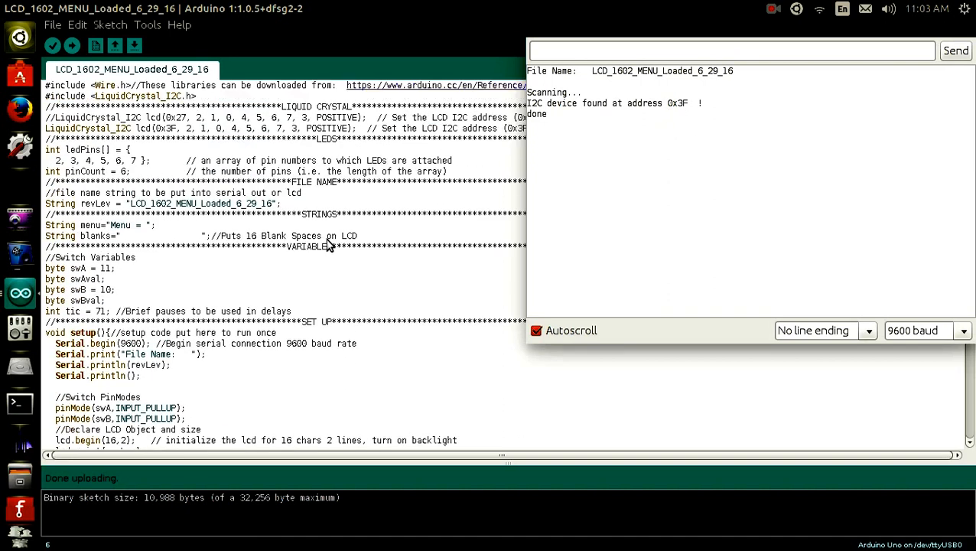
mouse_move(129, 145)
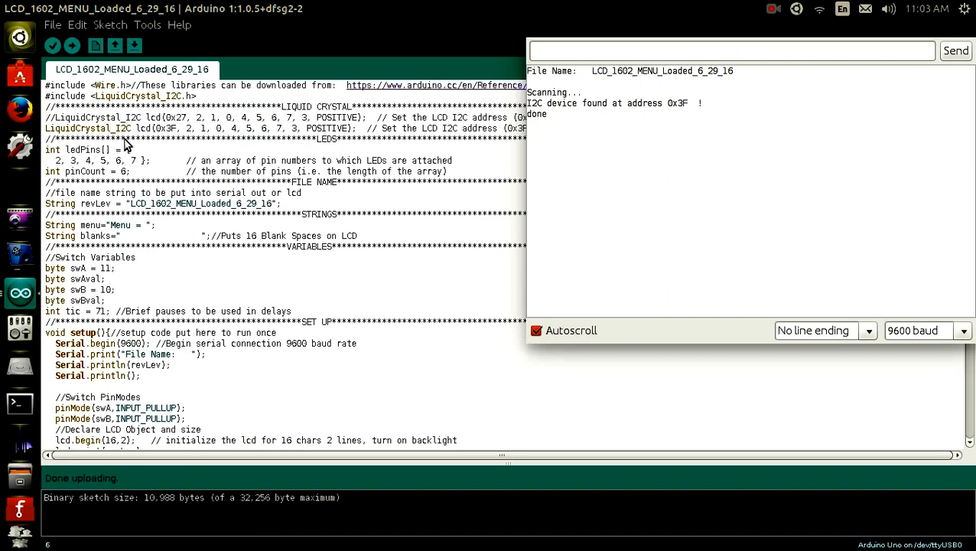
mouse_move(104, 138)
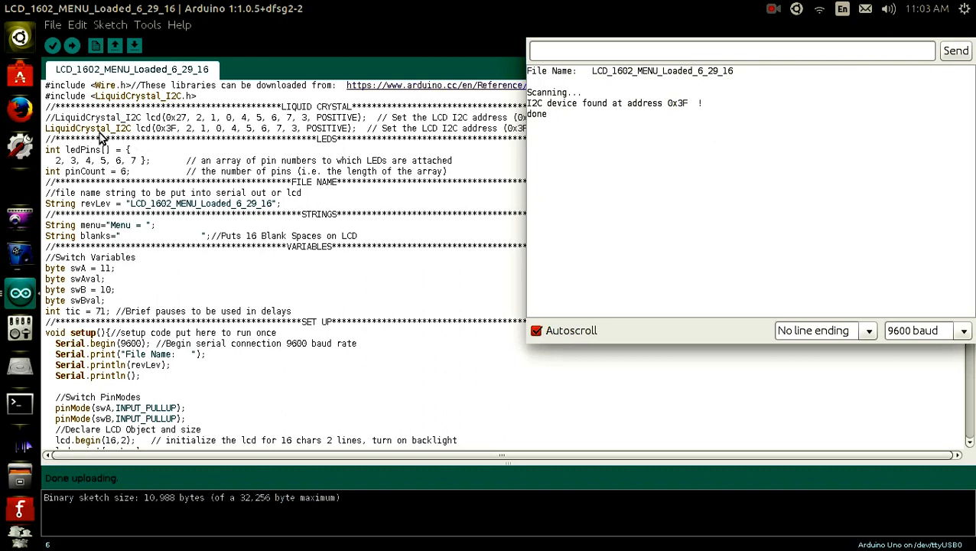
mouse_move(187, 122)
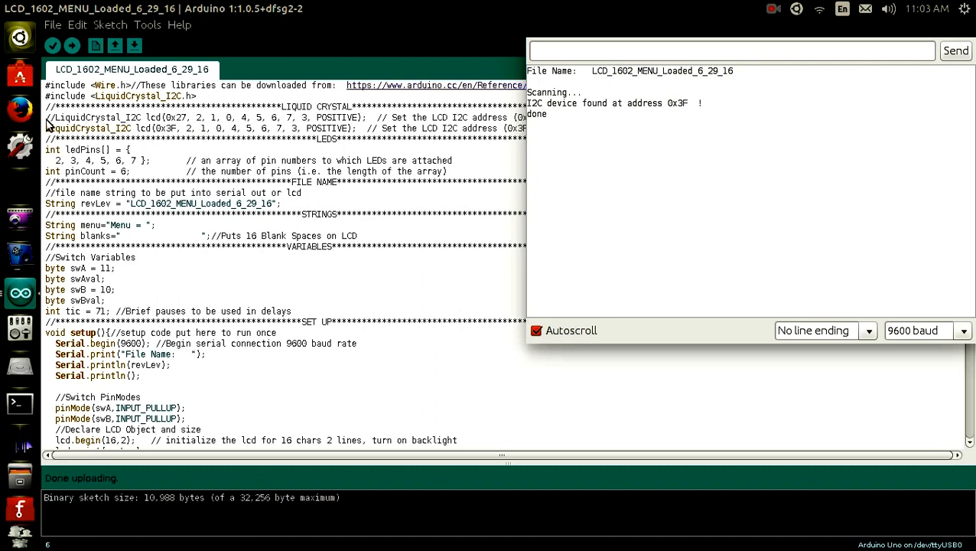
mouse_move(575, 41)
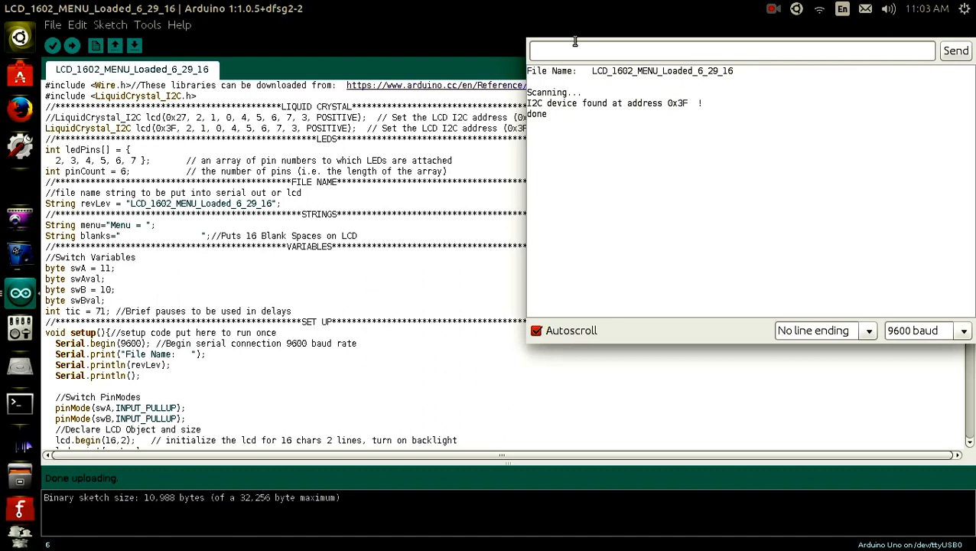
mouse_move(537, 32)
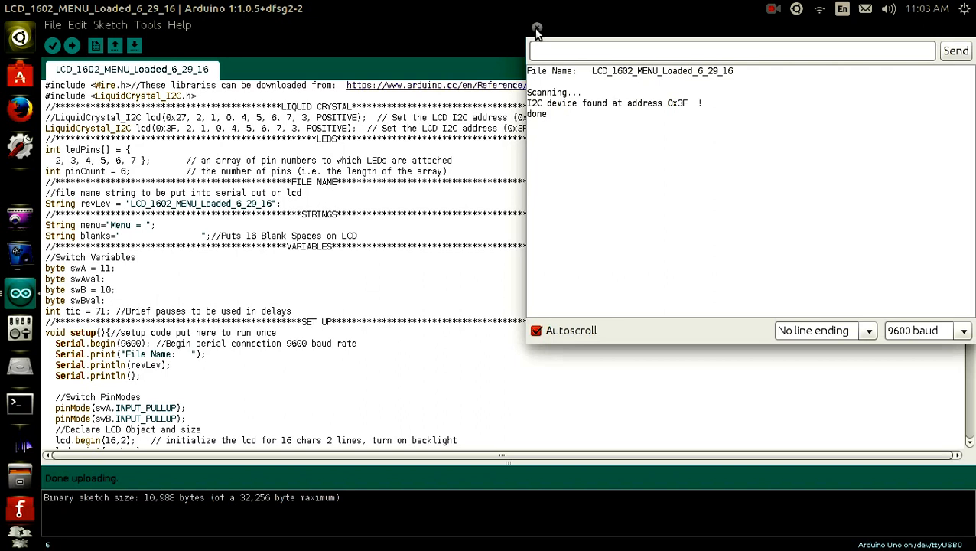
left_click(536, 31)
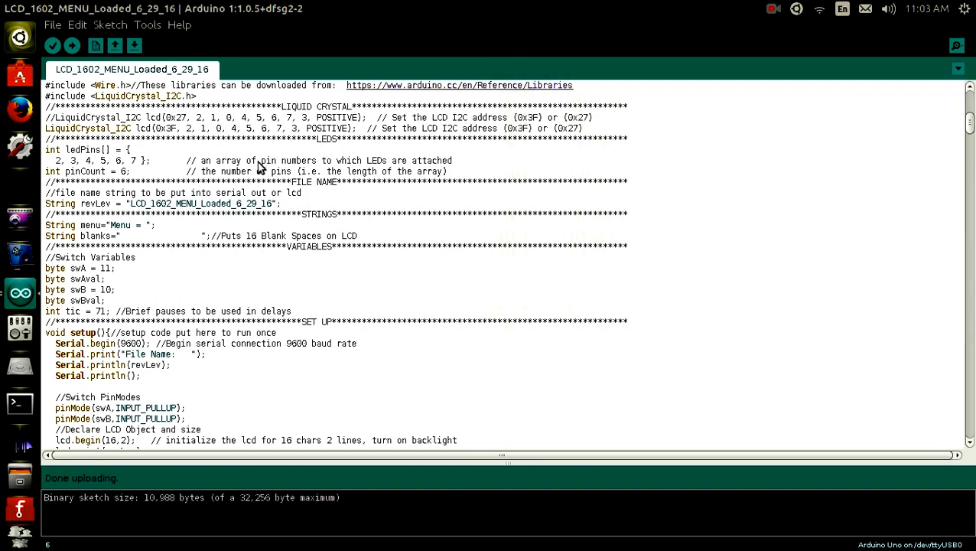
mouse_move(229, 172)
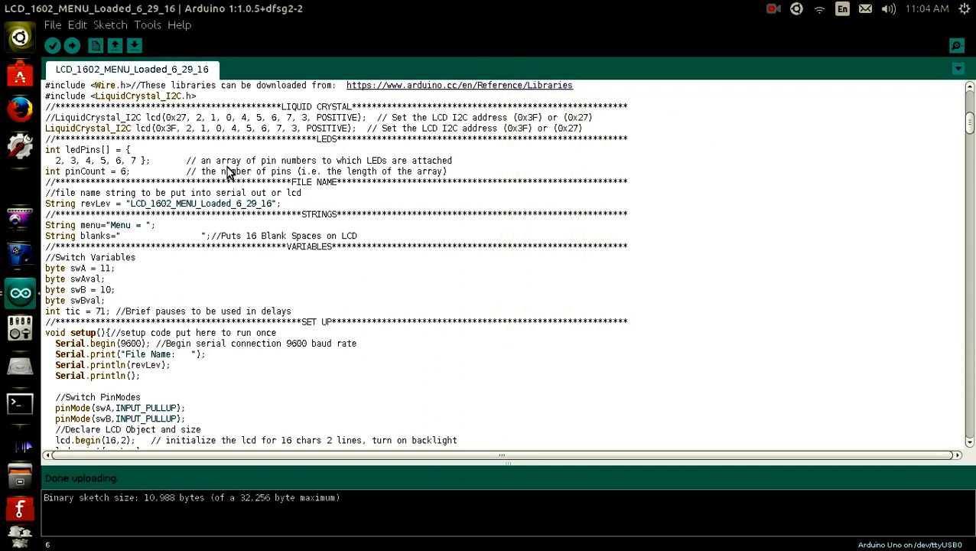
Scroll back to the CONTENTS index and select the word menuOne as the search term.
scroll("up", 3)
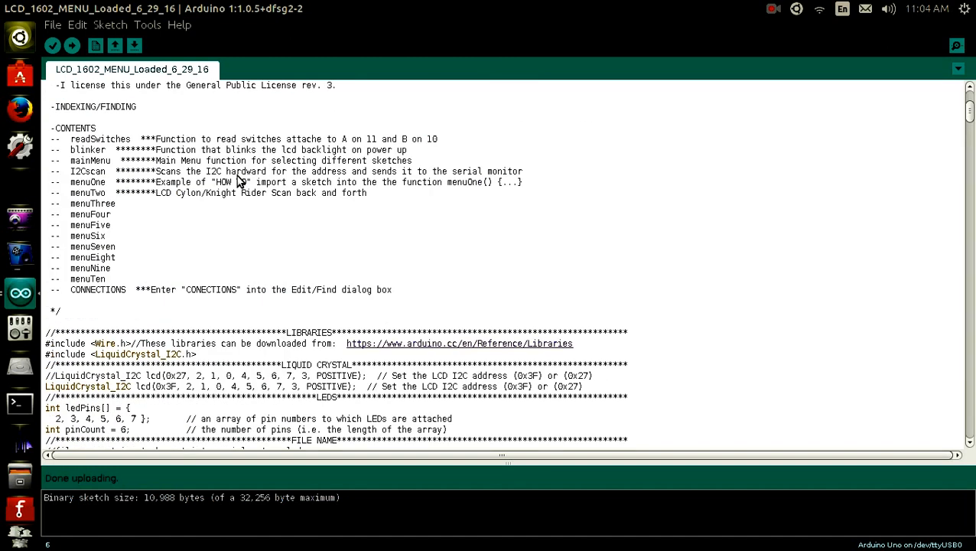
scroll("up", 3)
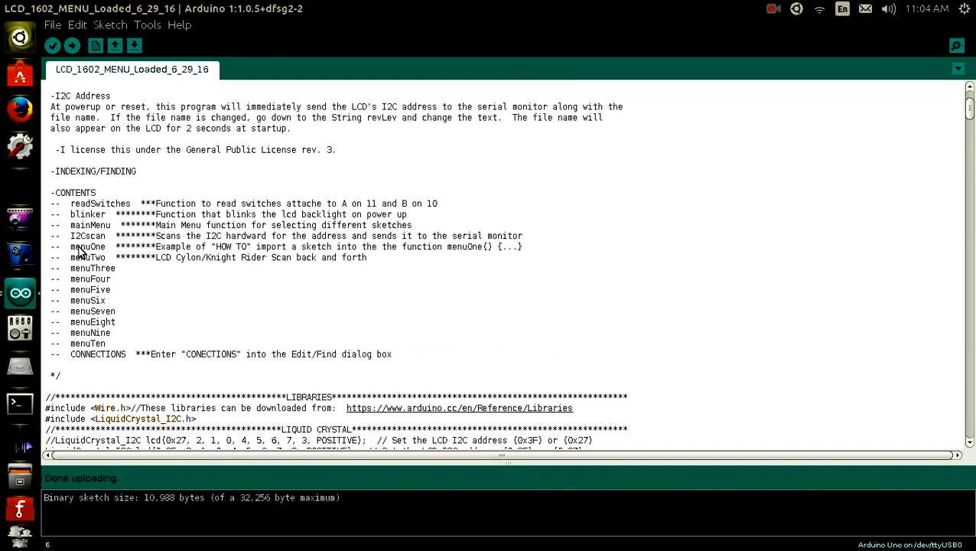
double_click(80, 247)
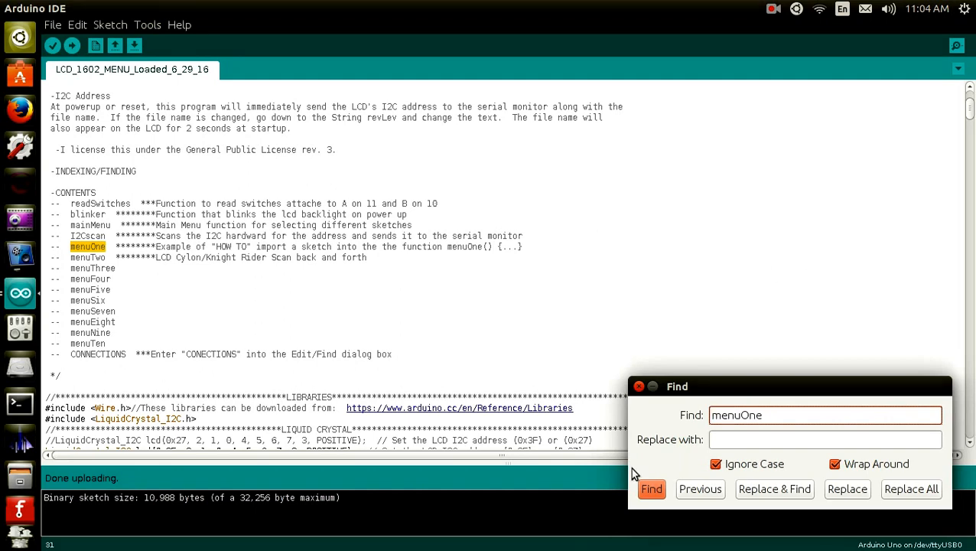
Find successive menuOne occurrences through mainMenu until the menuOne(); call in case 1 is highlighted.
left_click(651, 490)
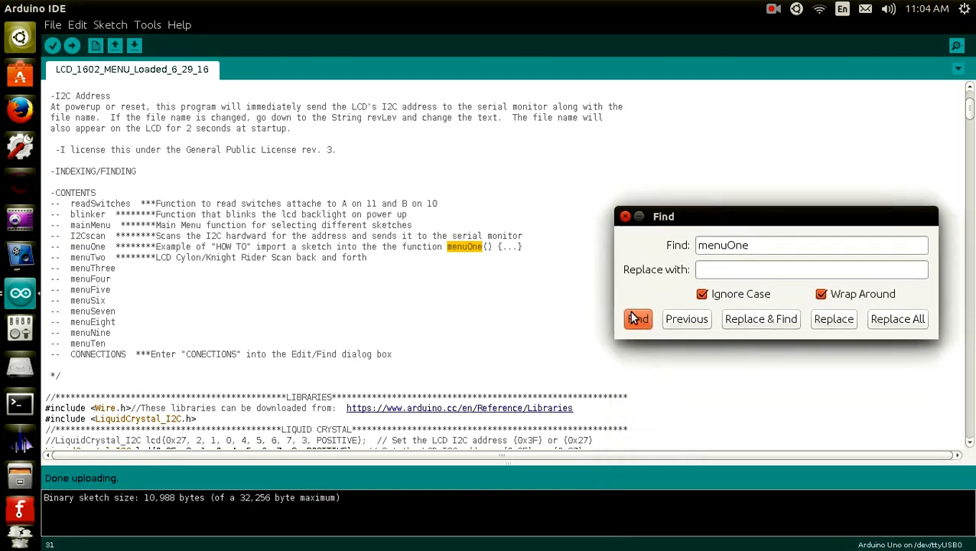
left_click(638, 320)
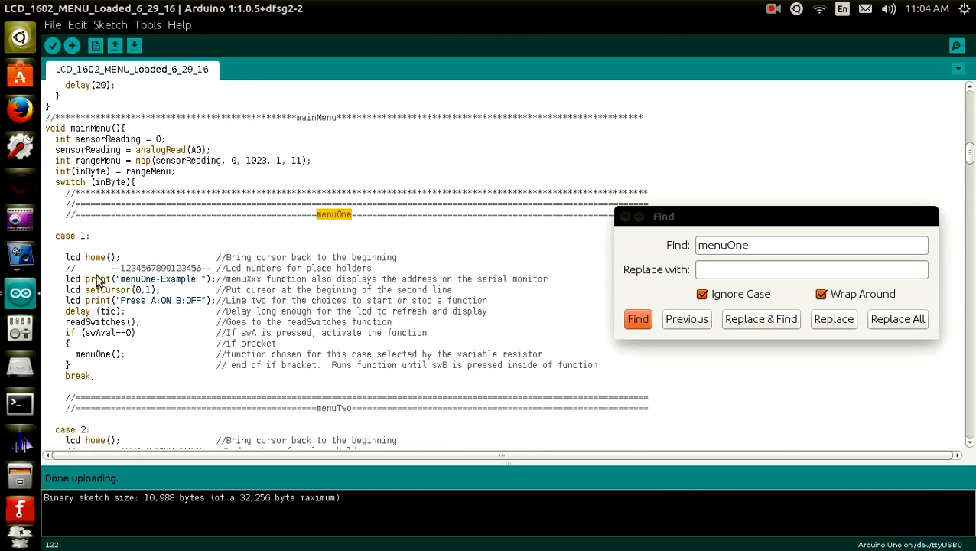
scroll("up", 3)
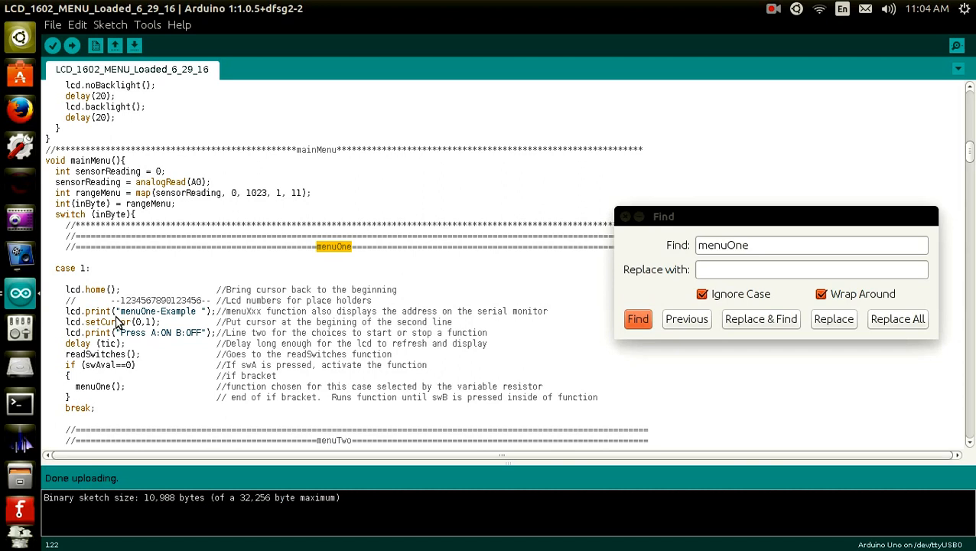
mouse_move(91, 392)
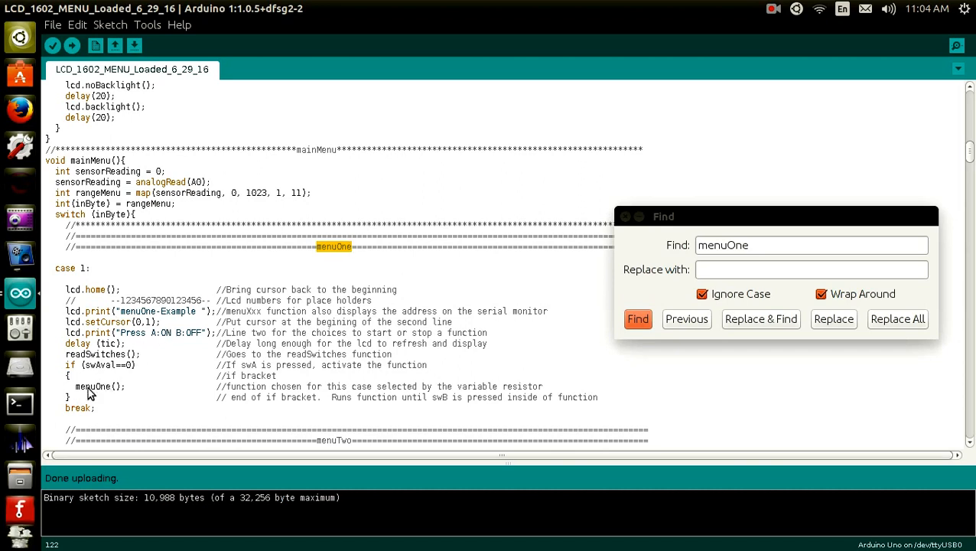
mouse_move(91, 297)
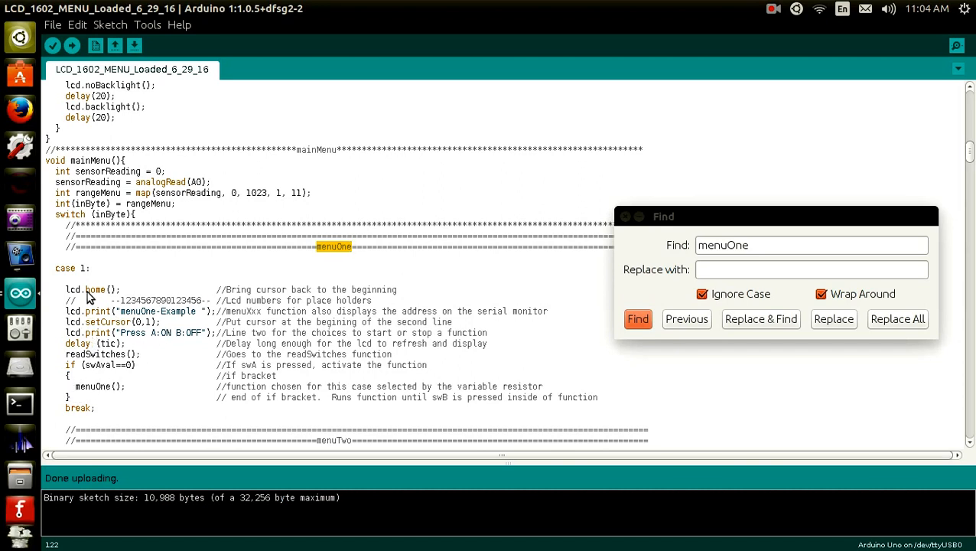
mouse_move(175, 303)
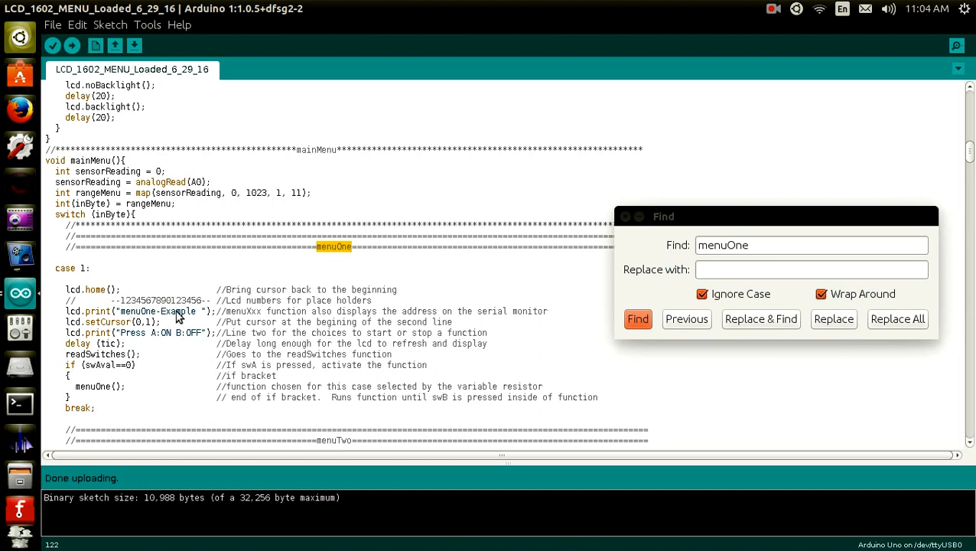
mouse_move(383, 284)
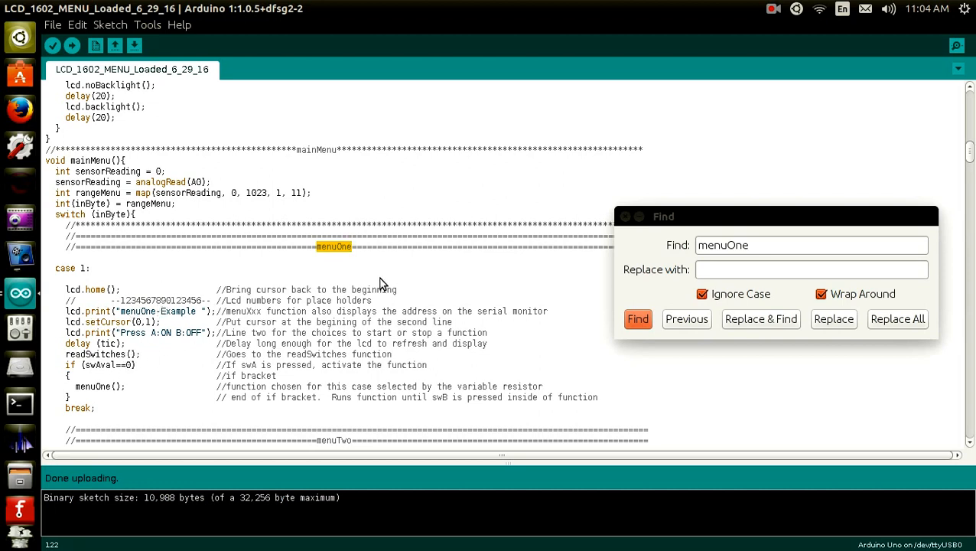
left_click(639, 320)
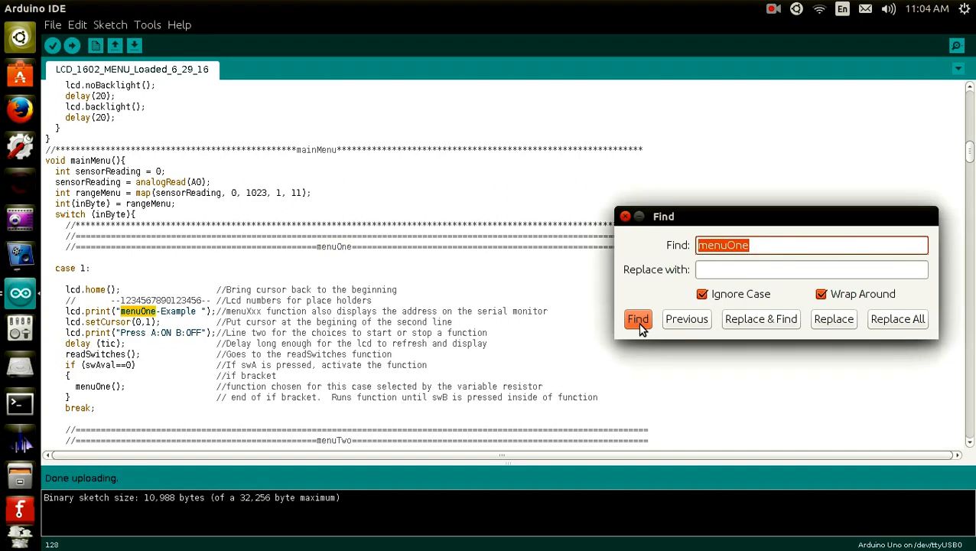
left_click(638, 320)
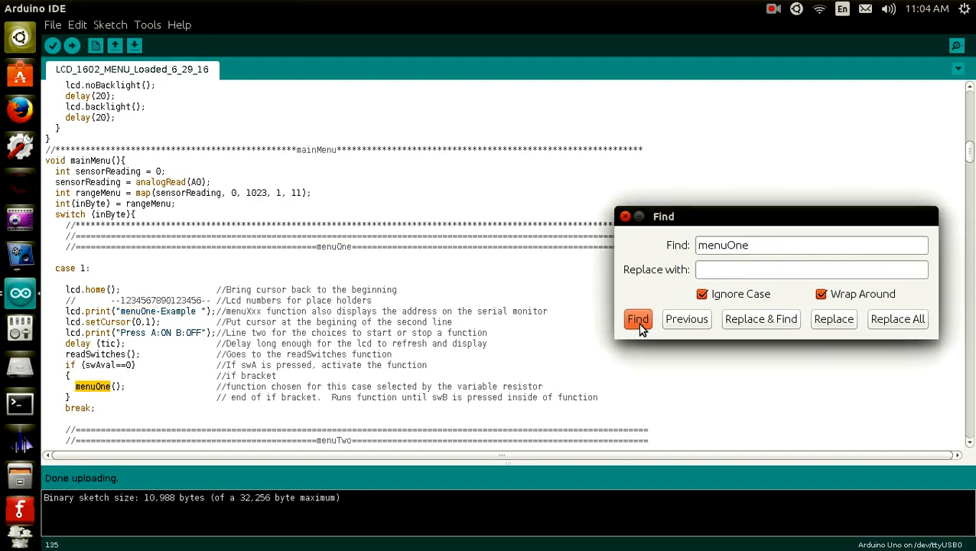
Jump to the menuOne Function Block and read its LED scan loops down to the menuTwo block.
left_click(638, 320)
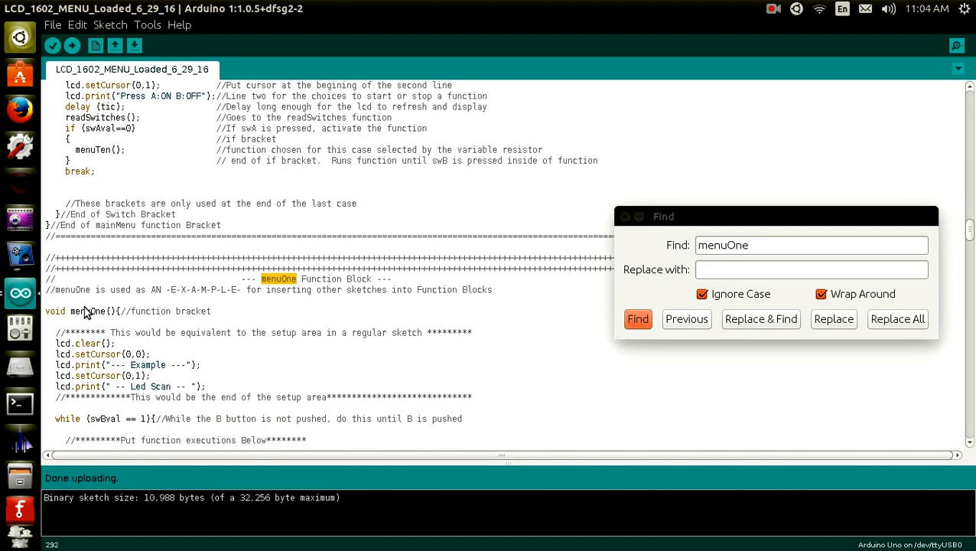
mouse_move(150, 331)
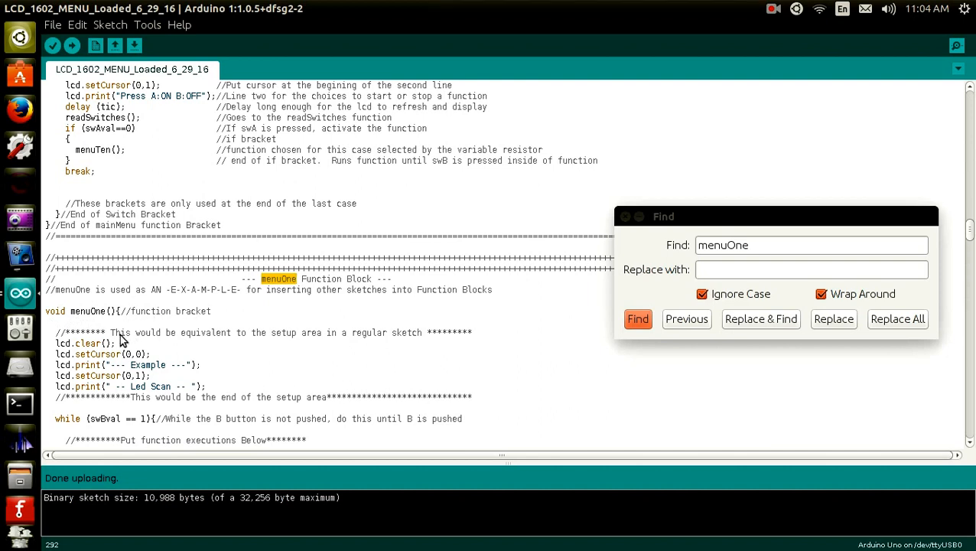
mouse_move(124, 344)
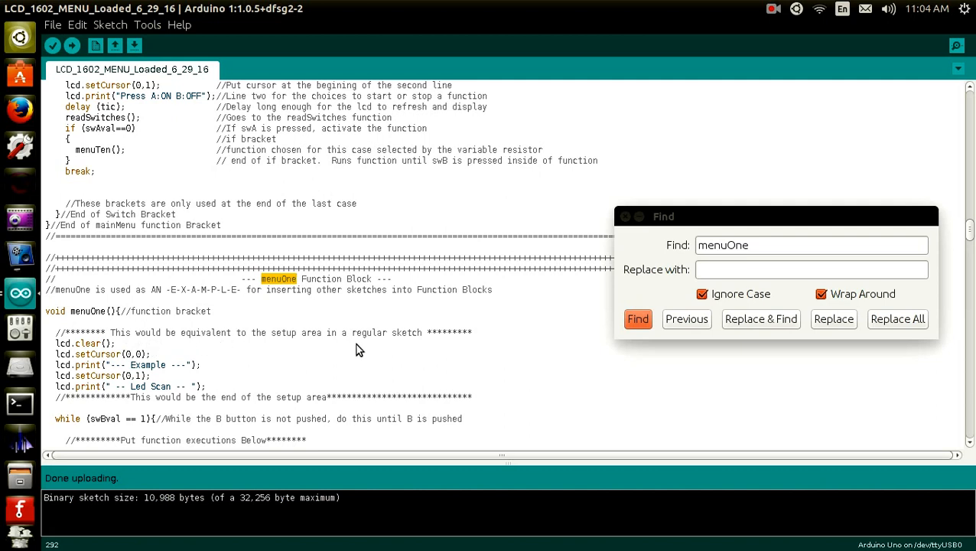
mouse_move(92, 346)
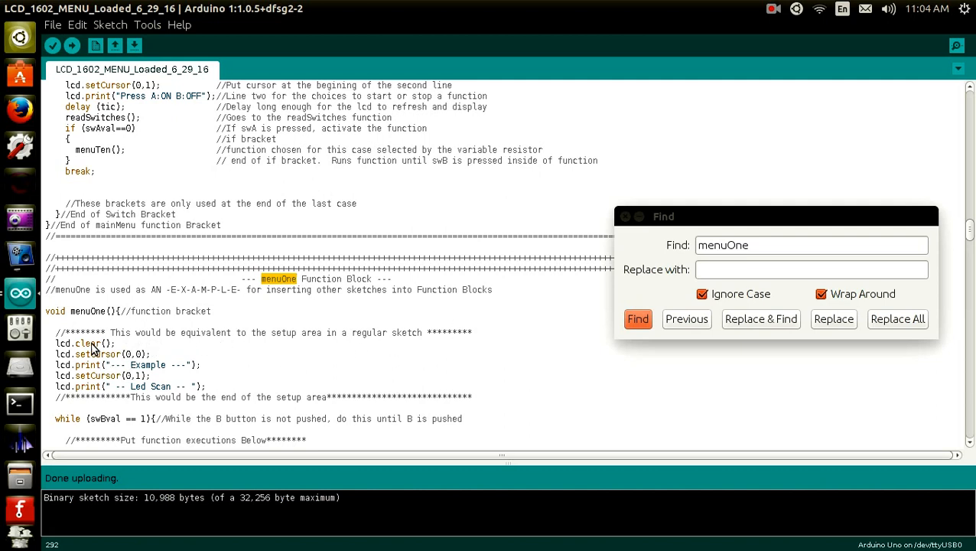
scroll("down", 3)
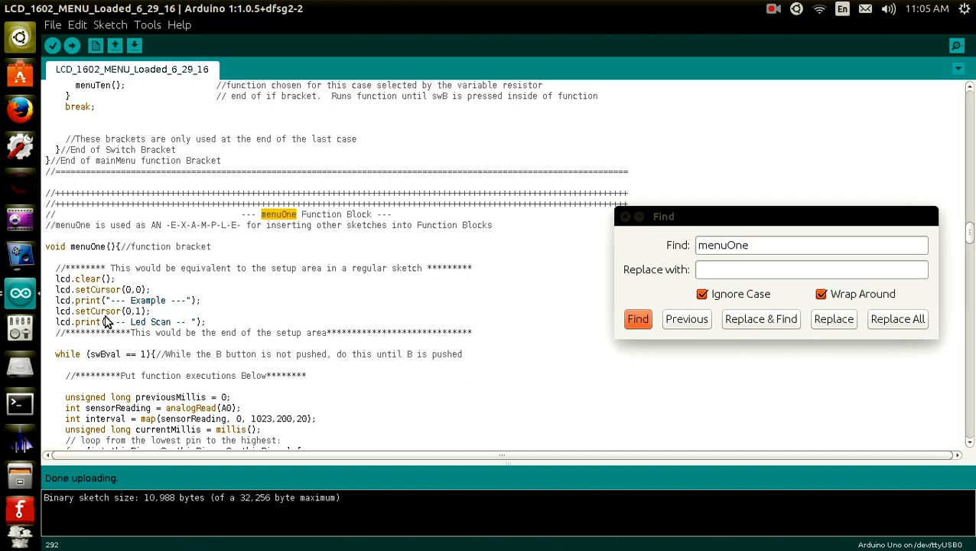
mouse_move(335, 334)
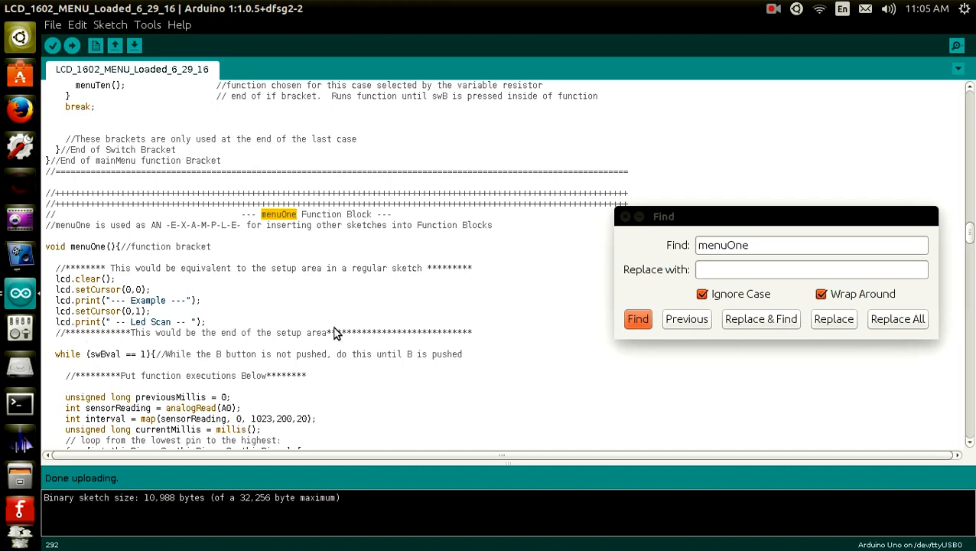
mouse_move(85, 260)
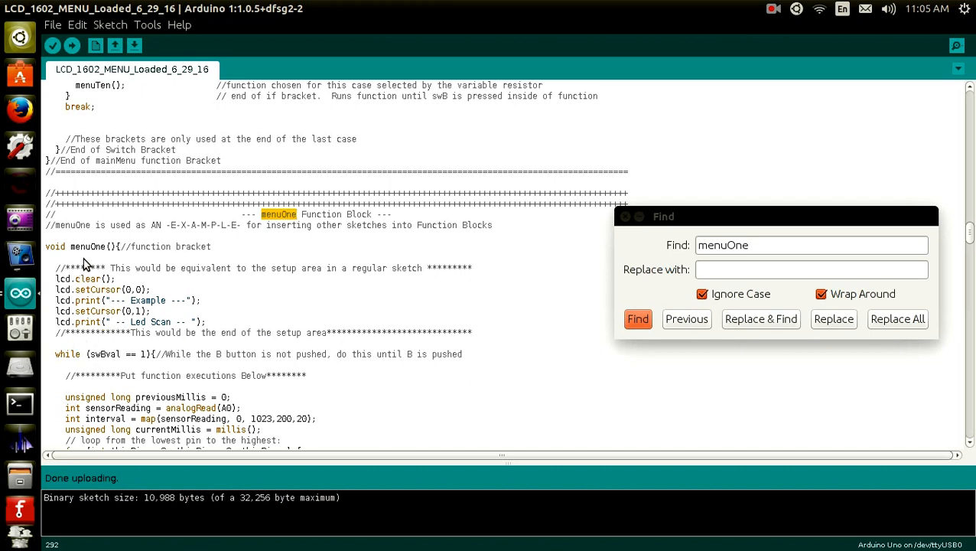
mouse_move(119, 366)
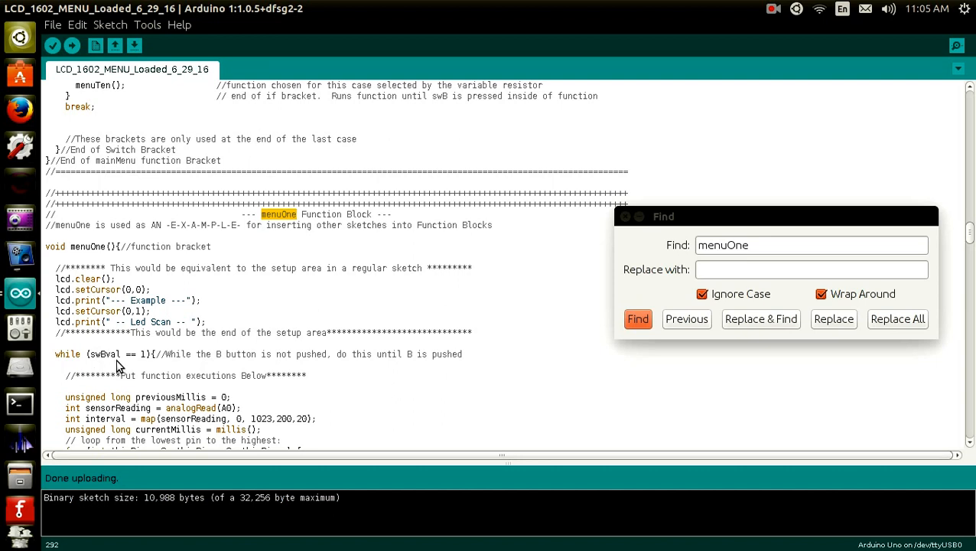
mouse_move(86, 382)
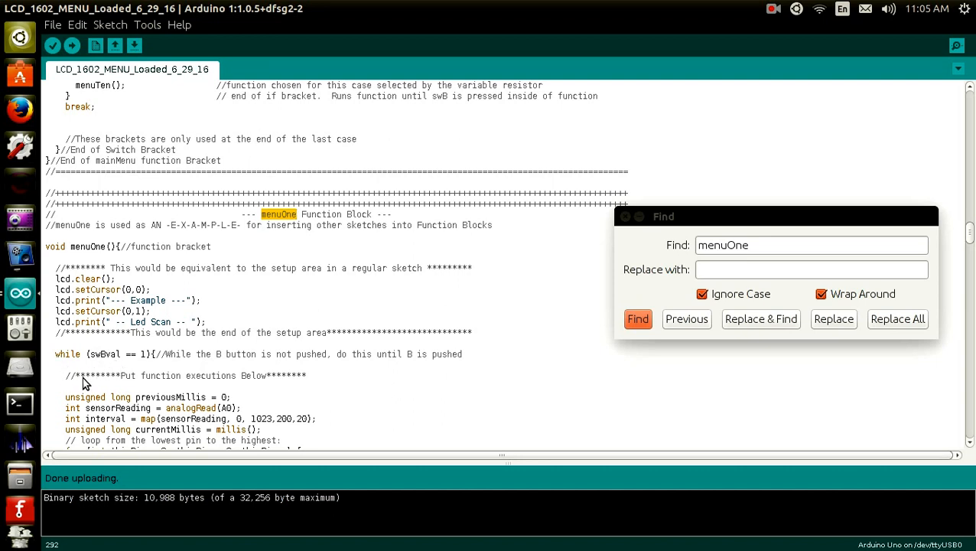
scroll("down", 3)
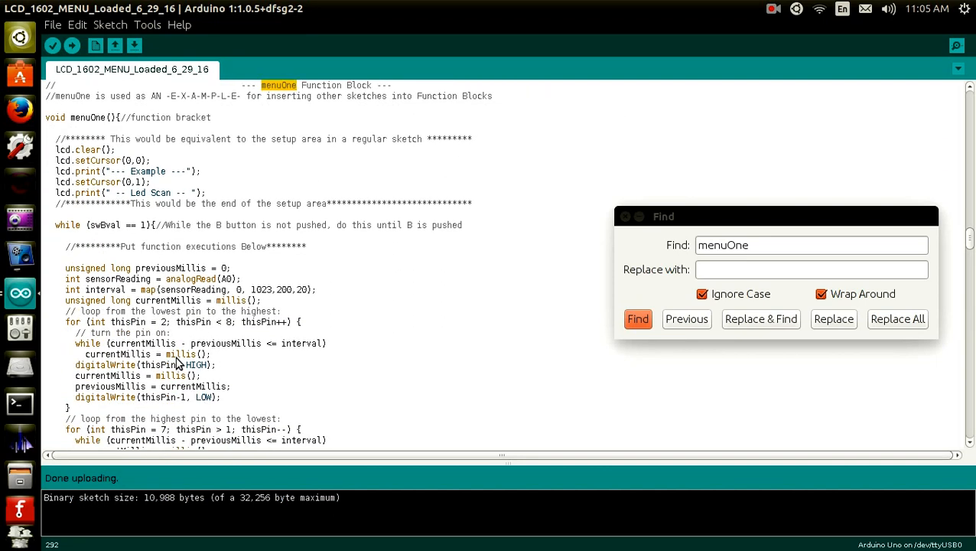
scroll("down", 3)
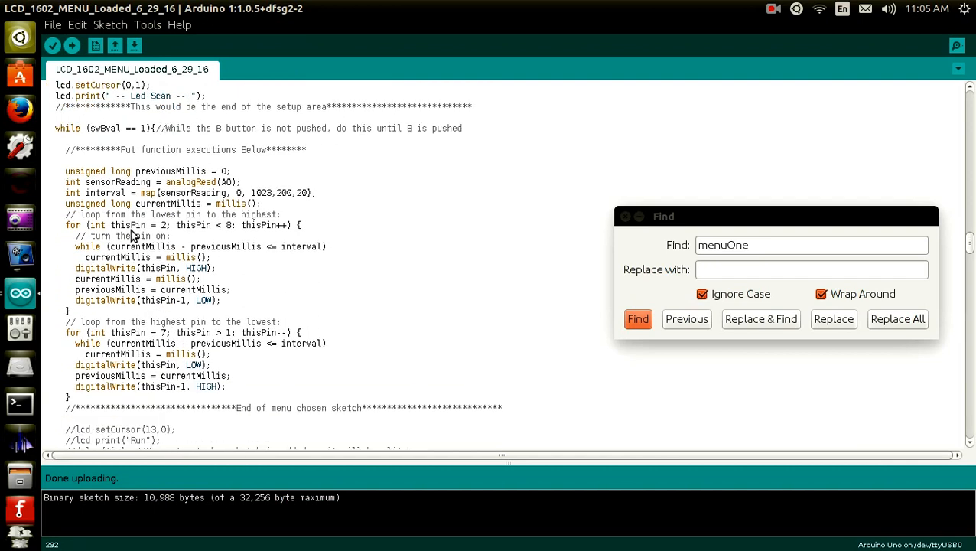
left_click(638, 320)
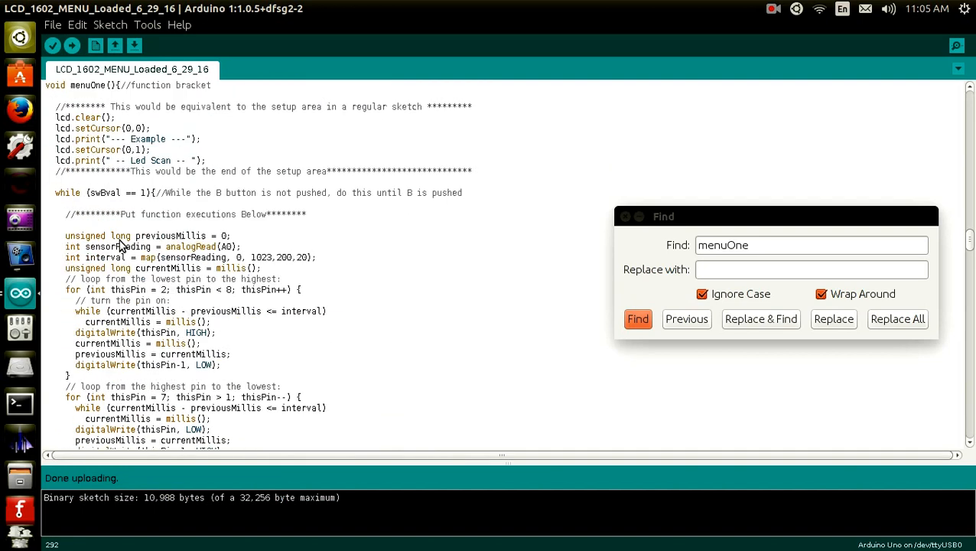
scroll("down", 3)
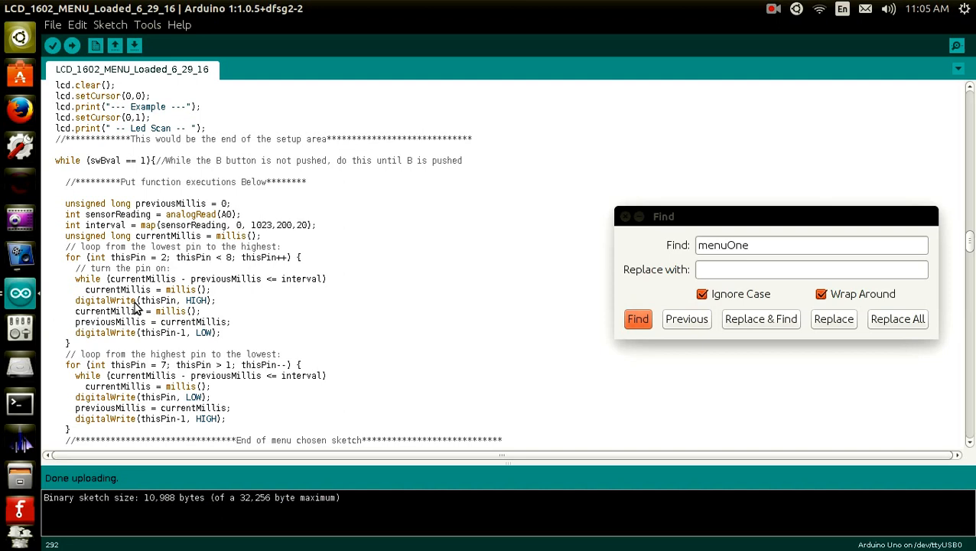
mouse_move(117, 309)
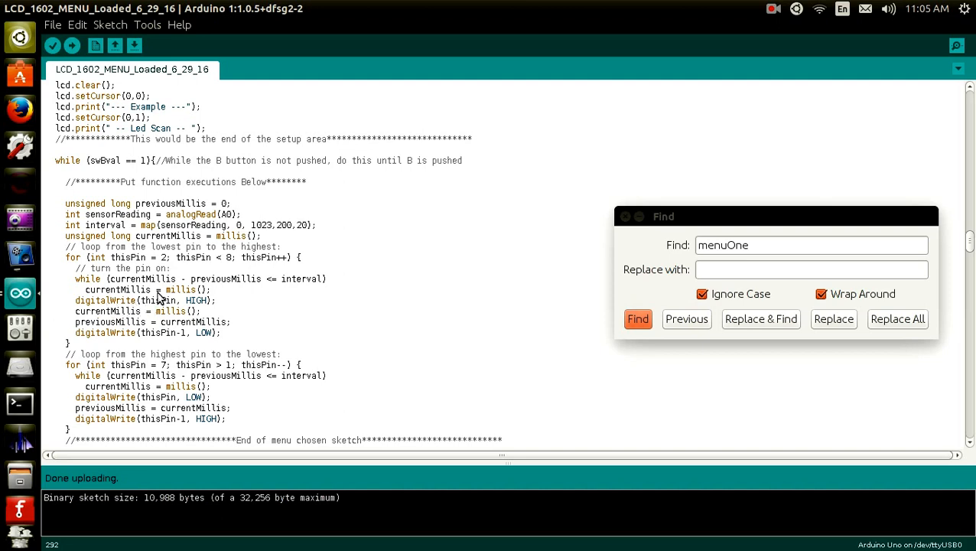
scroll("down", 3)
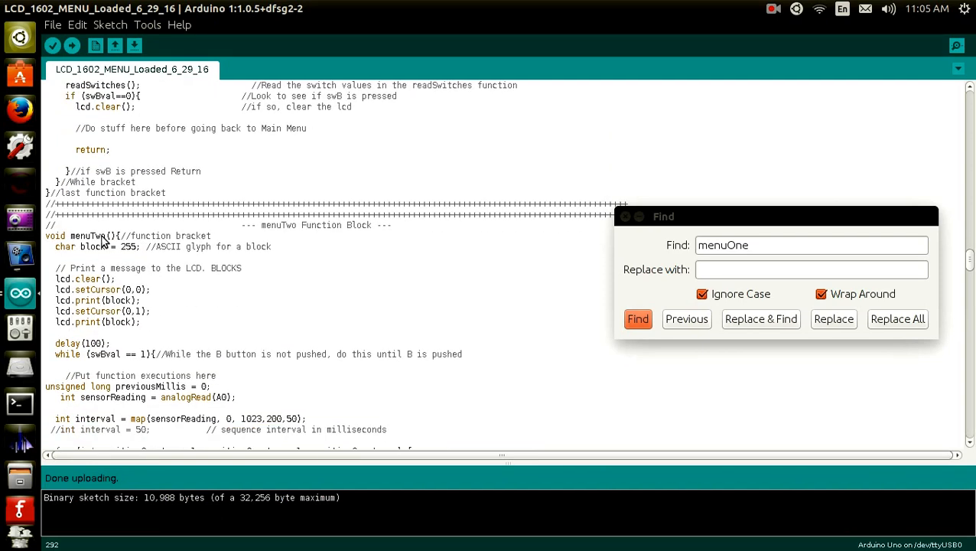
scroll("down", 3)
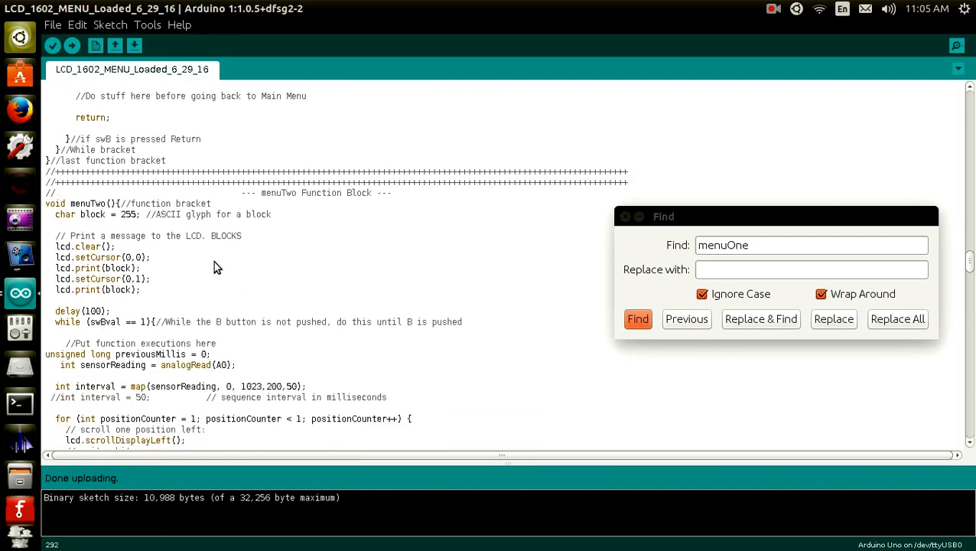
mouse_move(229, 268)
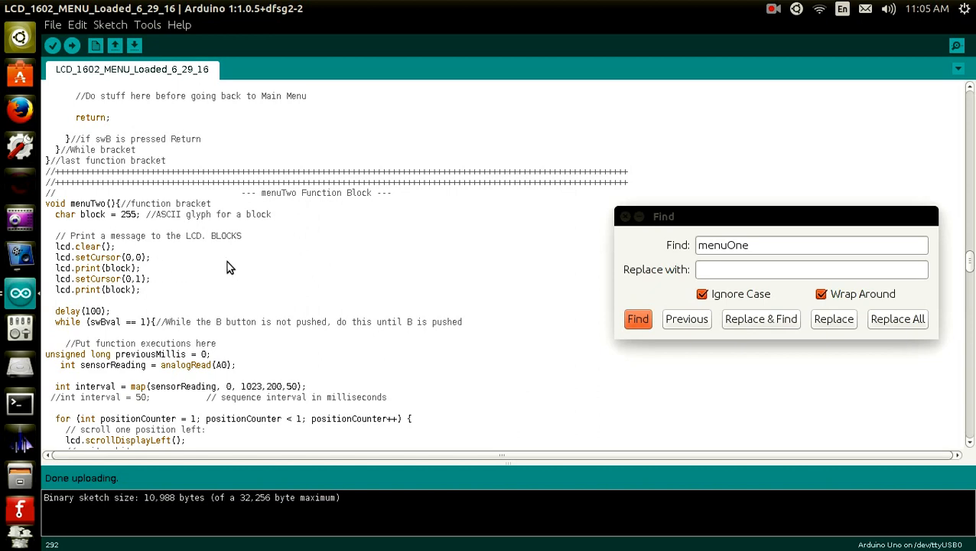
mouse_move(189, 273)
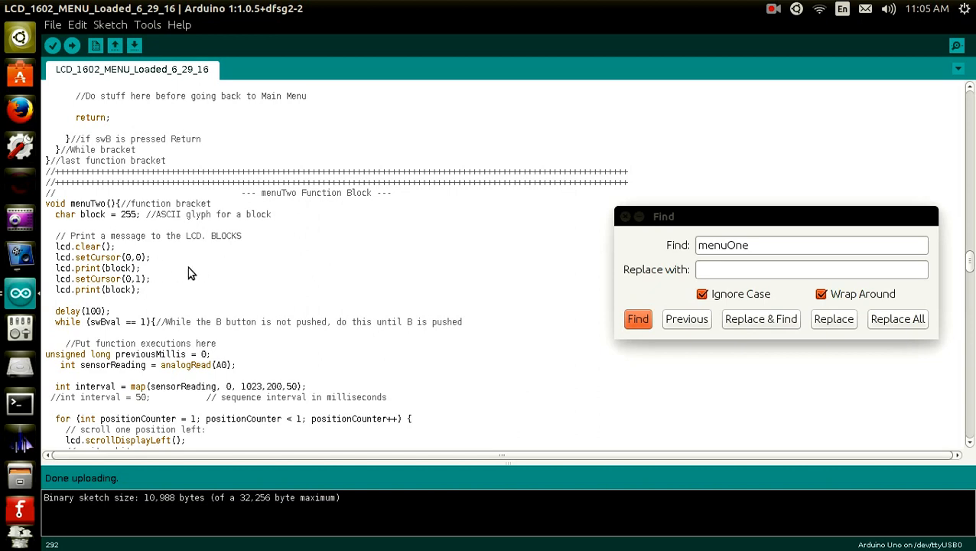
mouse_move(202, 252)
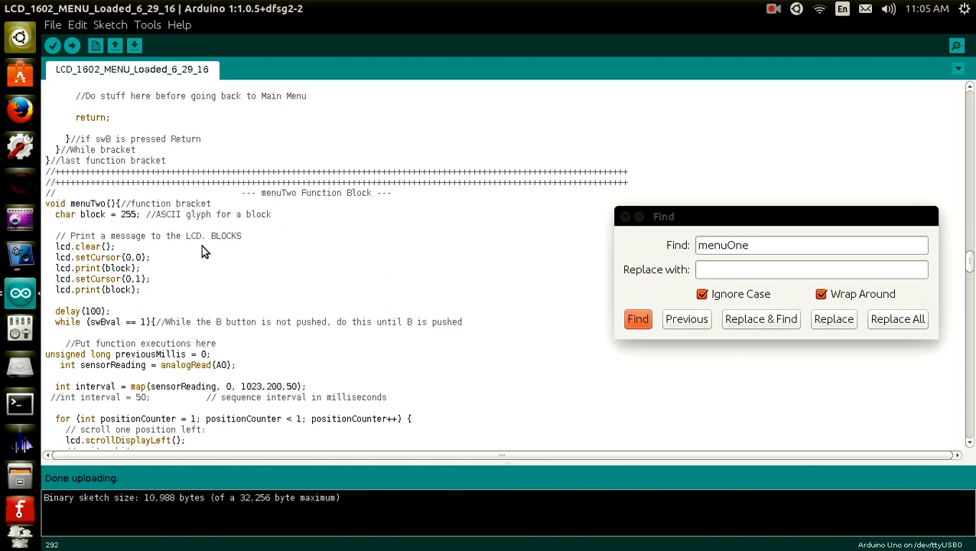
mouse_move(55, 306)
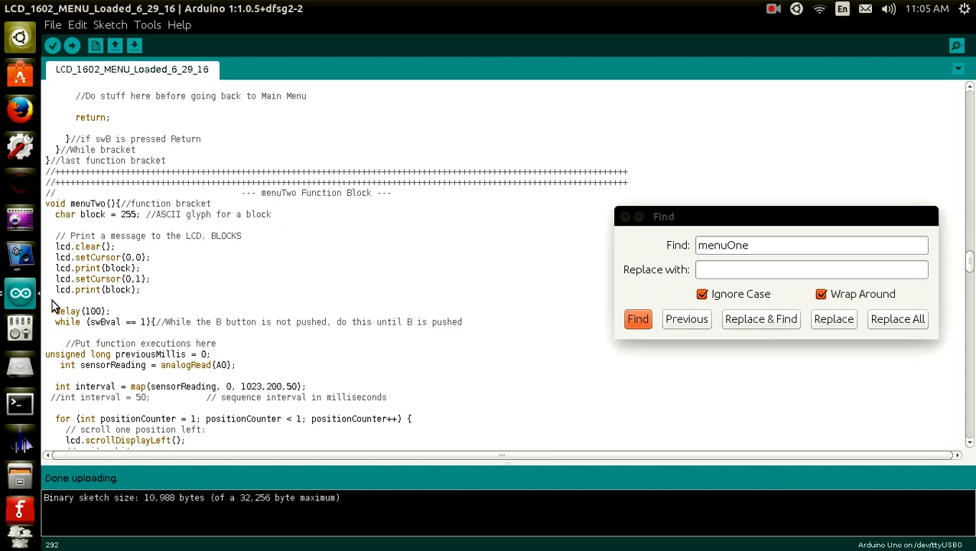
mouse_move(73, 390)
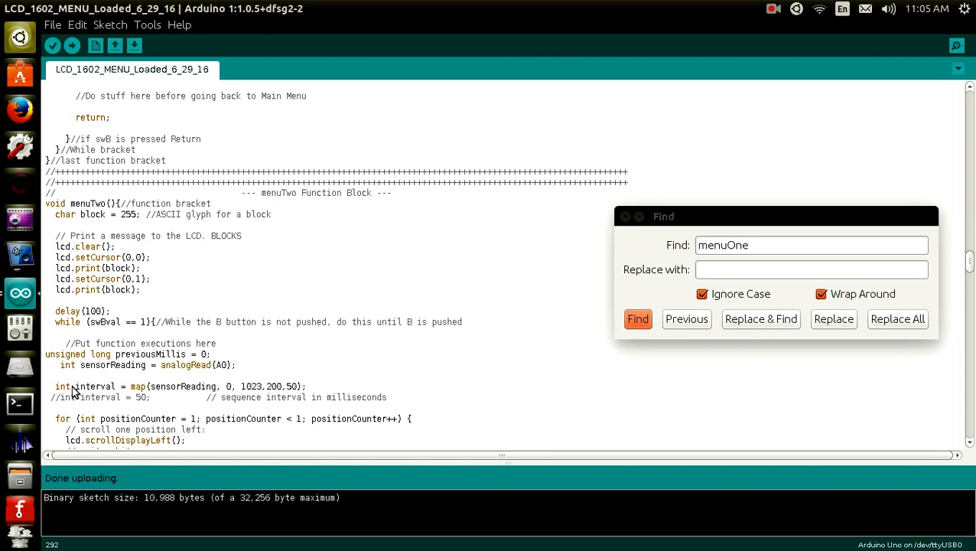
mouse_move(211, 412)
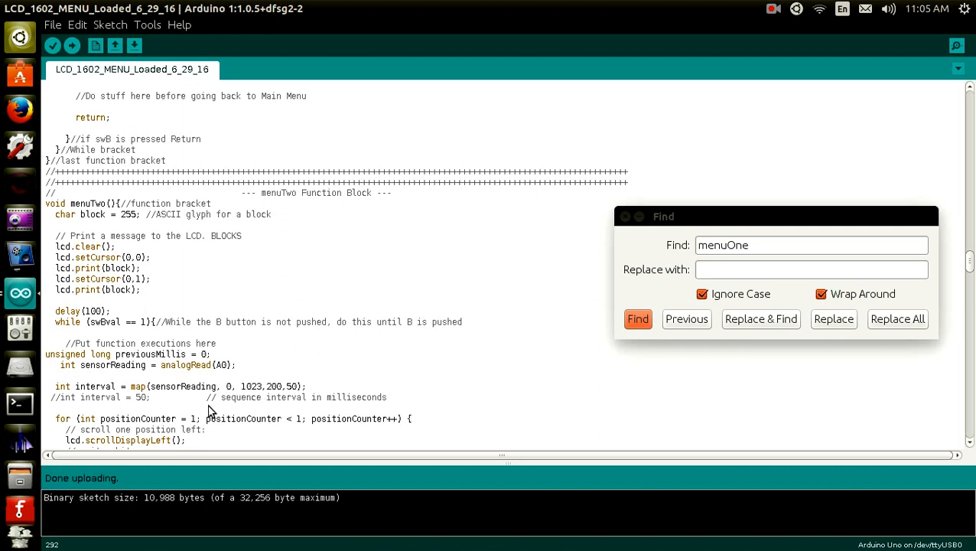
mouse_move(165, 400)
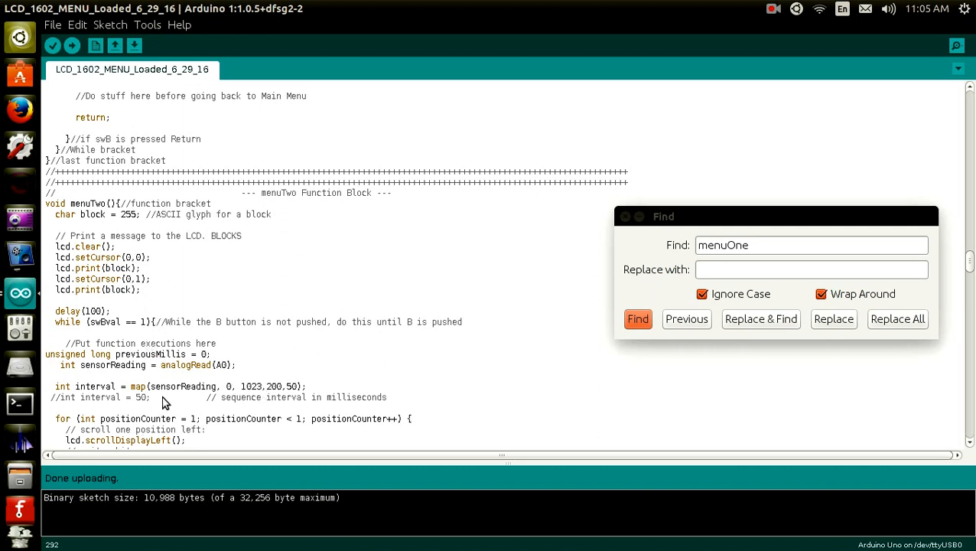
mouse_move(417, 256)
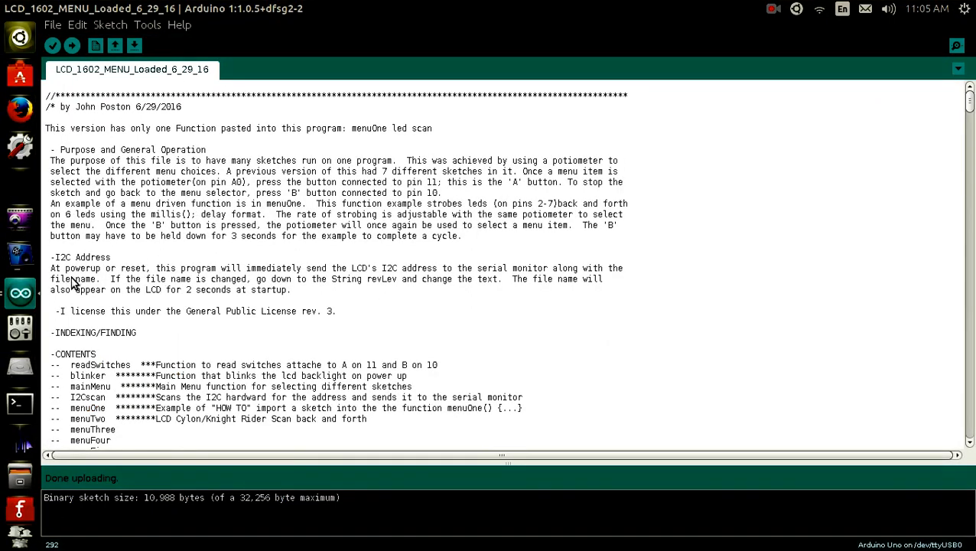
mouse_move(46, 279)
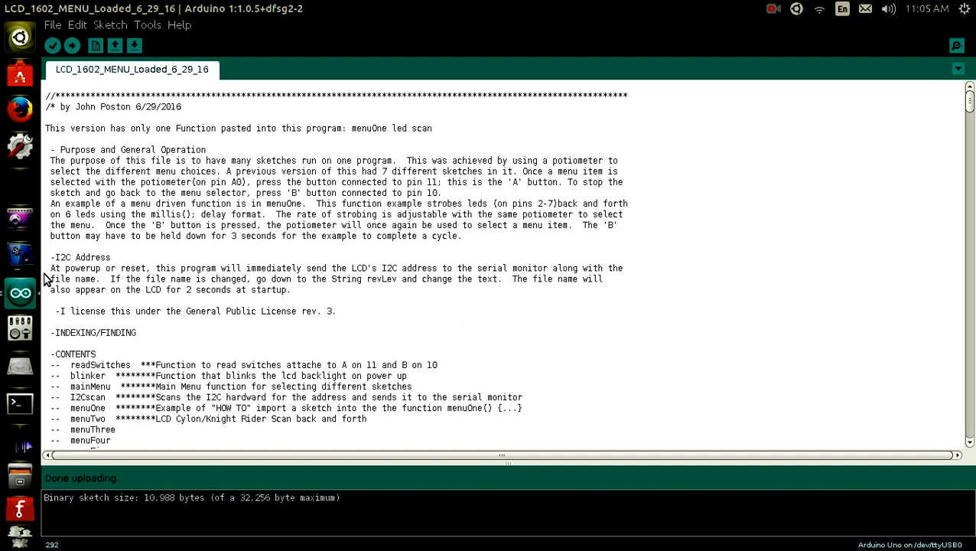
mouse_move(63, 266)
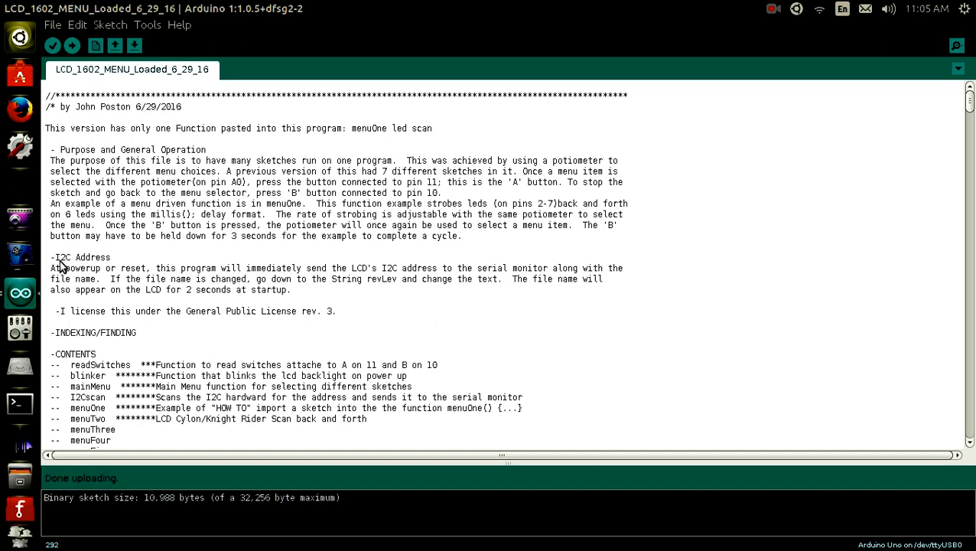
mouse_move(138, 289)
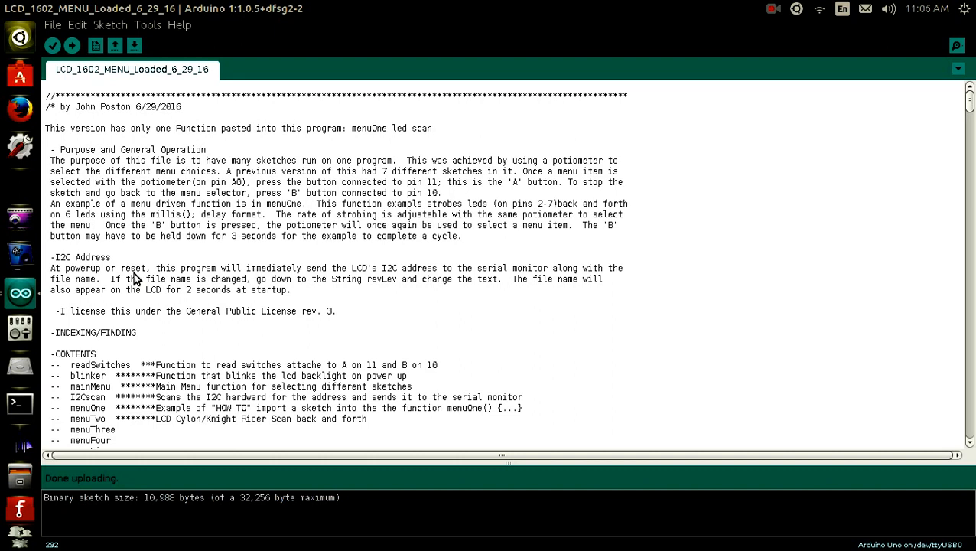
mouse_move(161, 289)
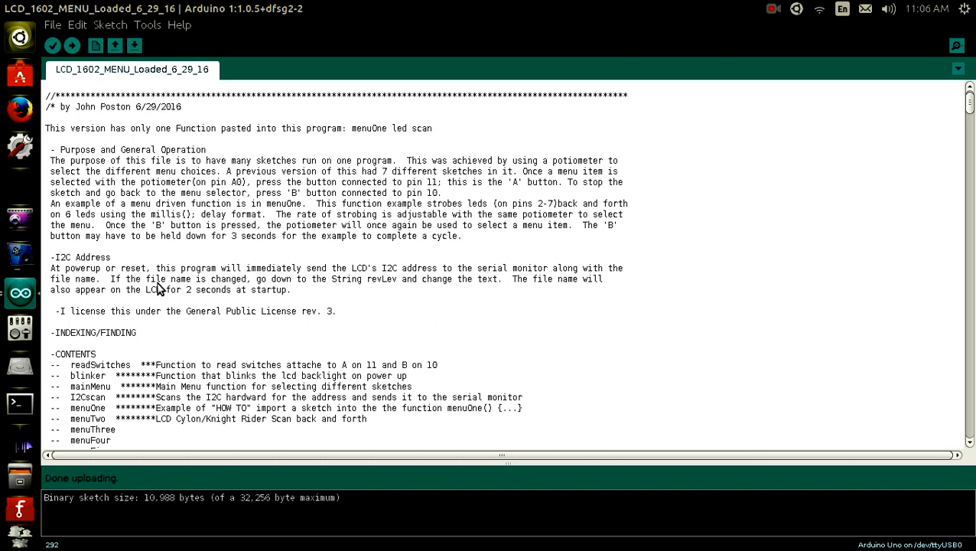
Scroll the header so the CONTENTS index shows through menuTen and the CONNECTIONS hint.
scroll("down", 3)
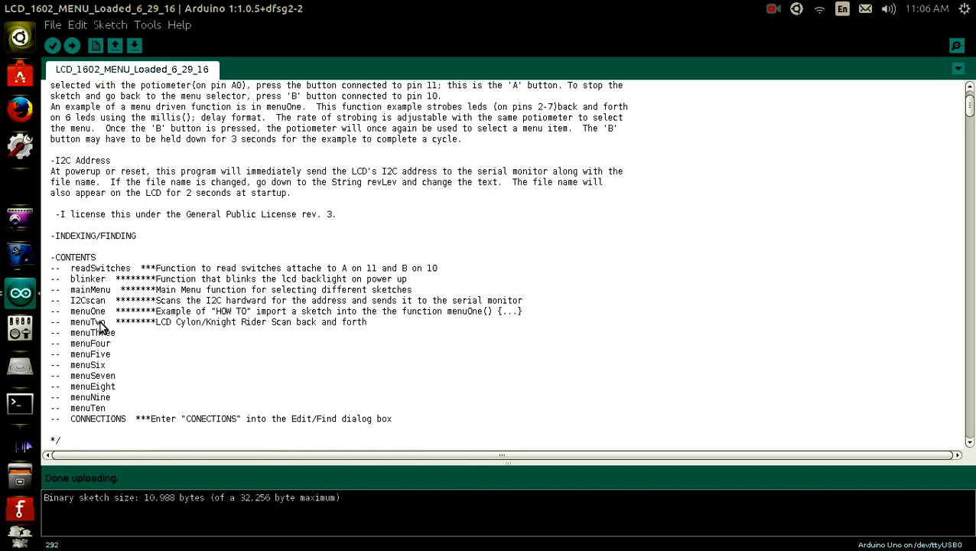
mouse_move(101, 300)
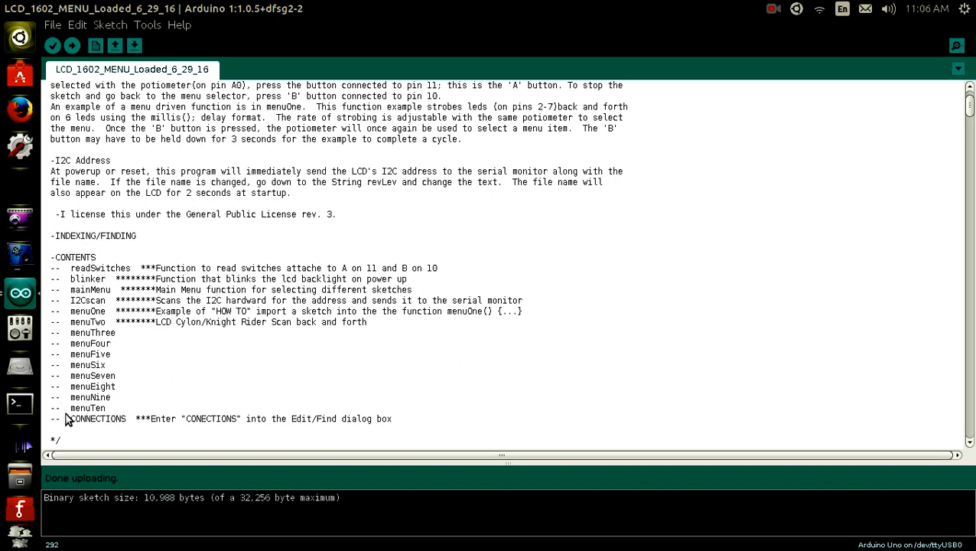
mouse_move(86, 226)
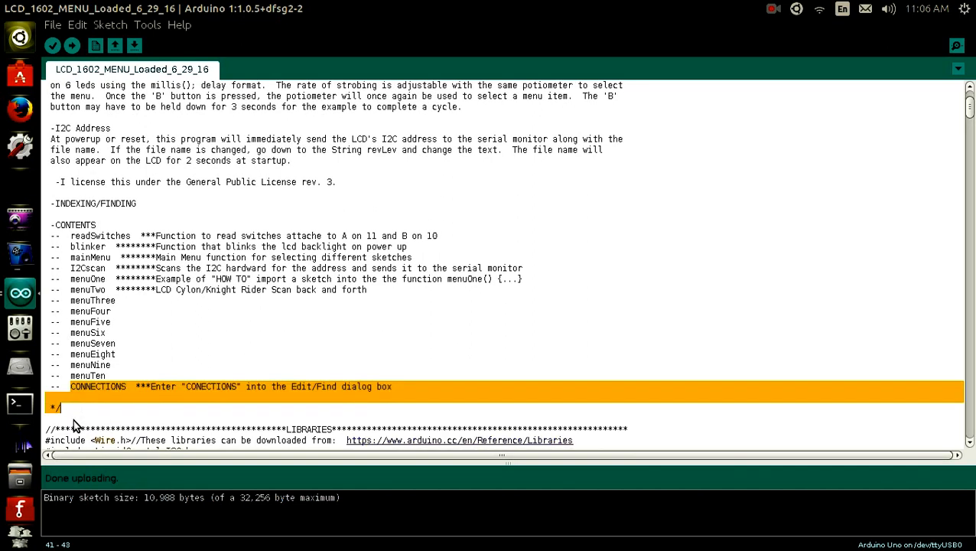
Search the sketch for CONNECTIONS and land on its parts list and wiring notes.
scroll("down", 3)
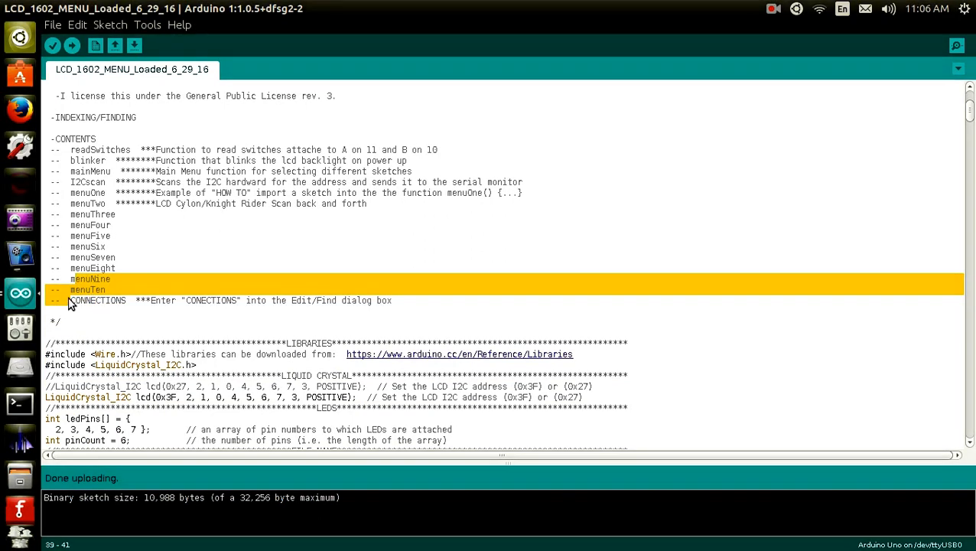
double_click(98, 300)
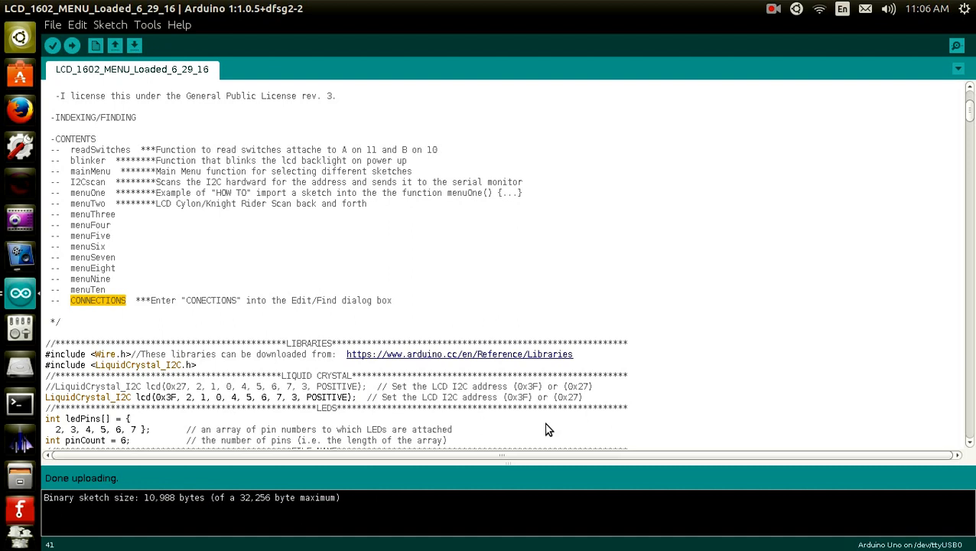
key("ctrl+f")
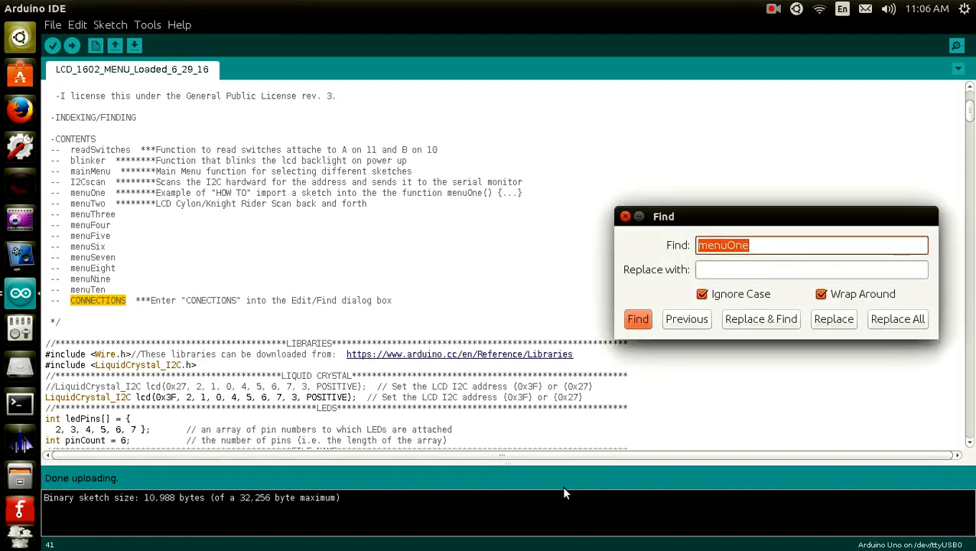
left_click(638, 319)
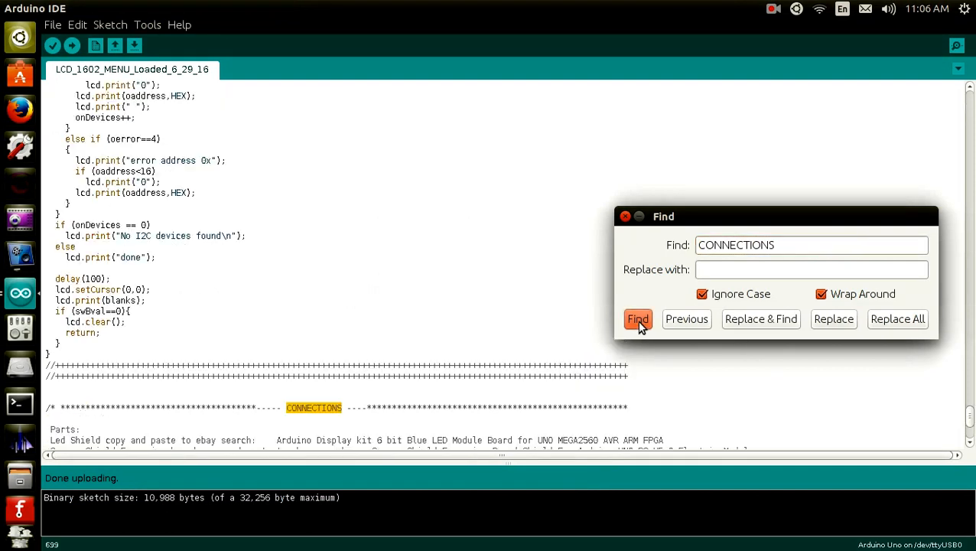
left_click(638, 320)
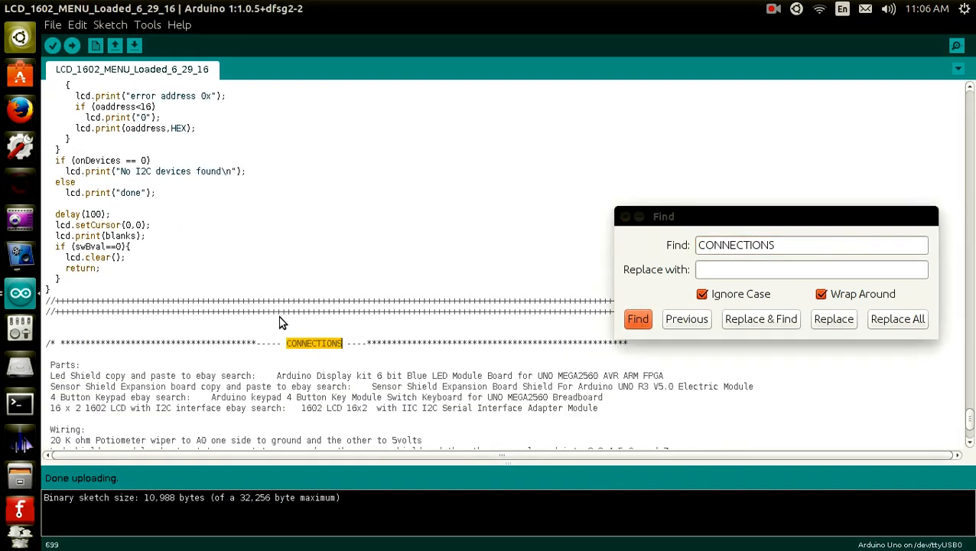
scroll("down", 3)
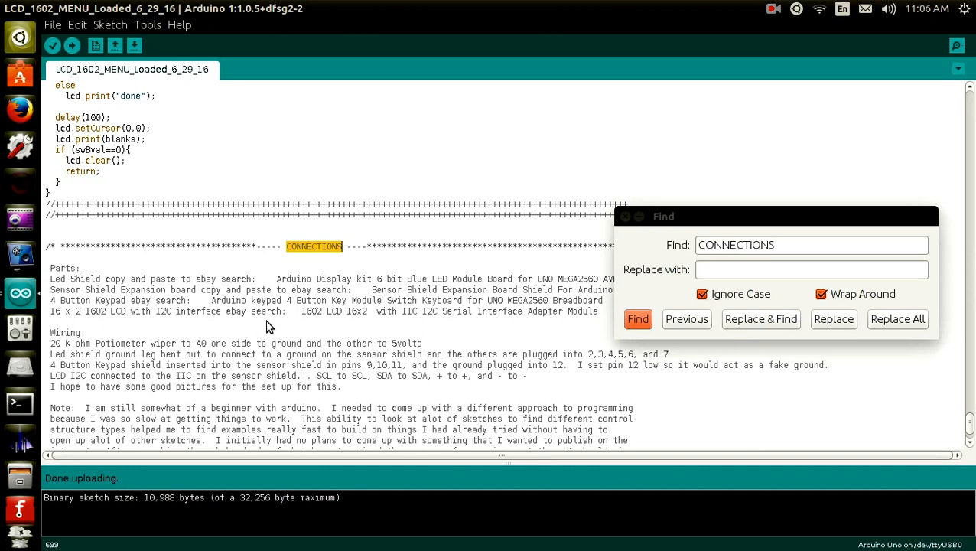
mouse_move(311, 351)
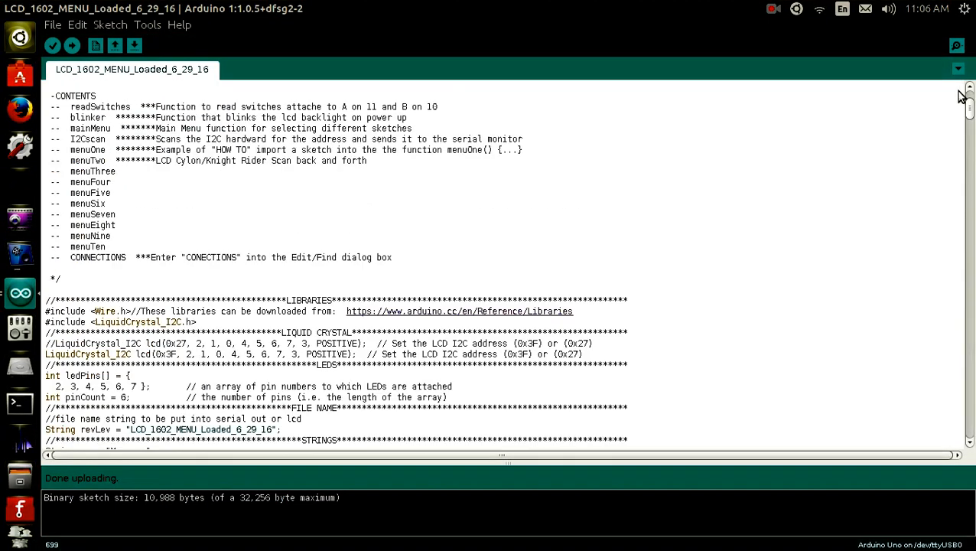
Scroll back through the libraries section to the header's I2C address notes and CONTENTS index.
scroll("up", 3)
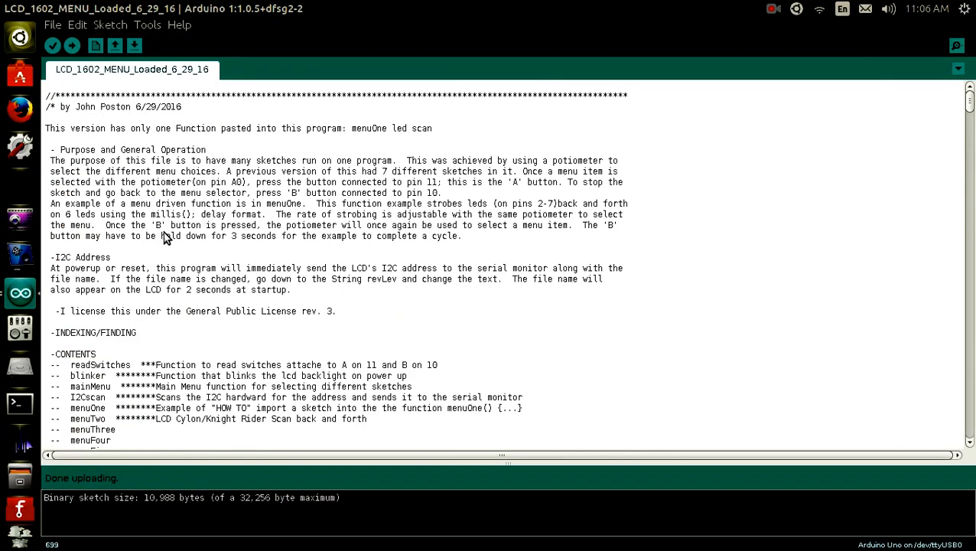
mouse_move(141, 228)
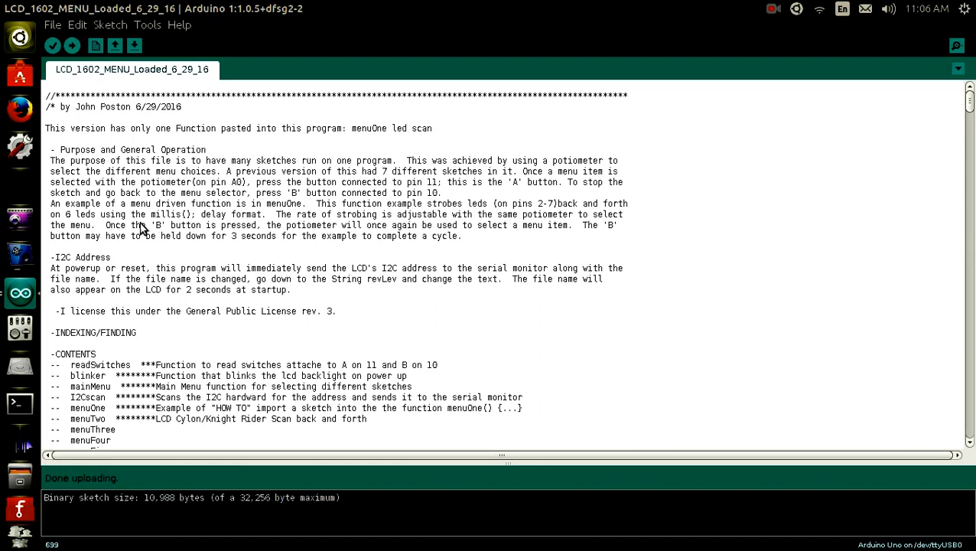
scroll("down", 3)
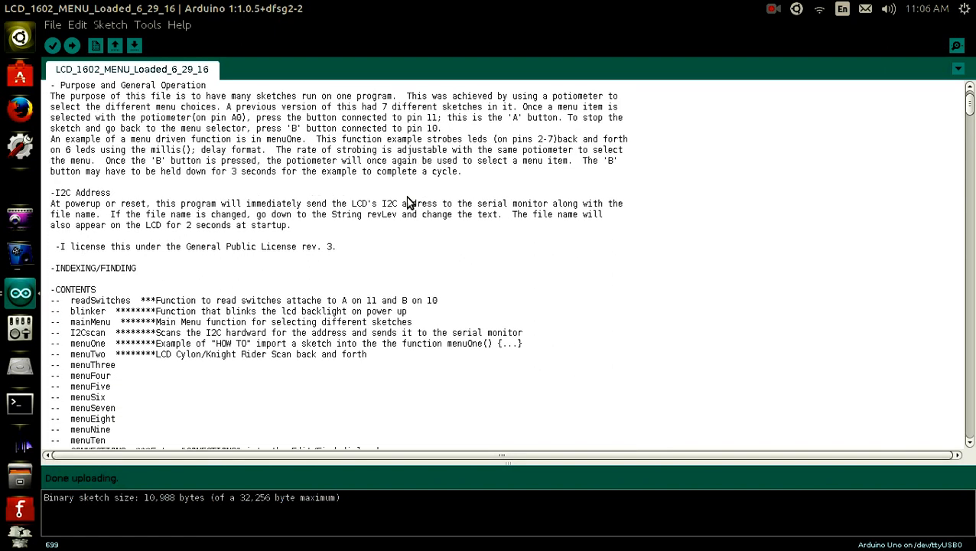
scroll("down", 3)
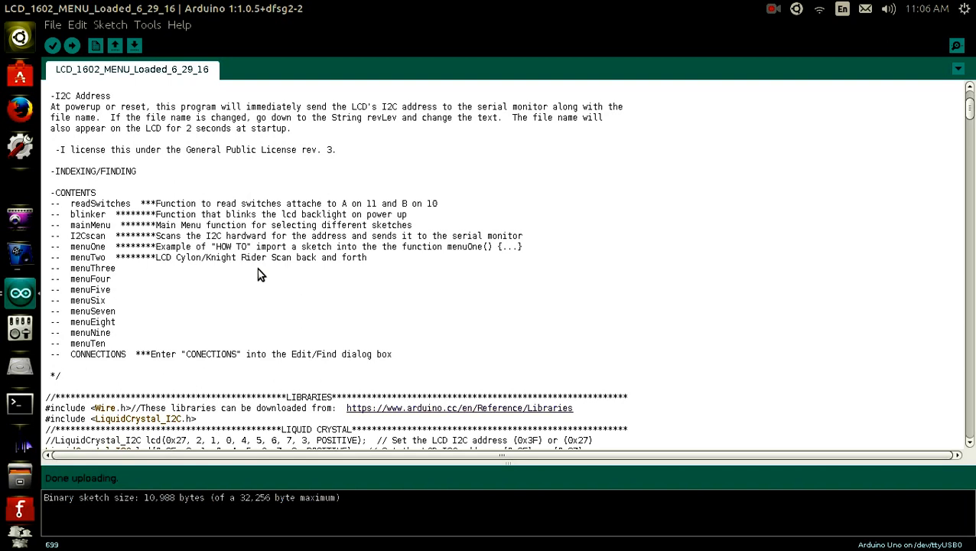
mouse_move(147, 278)
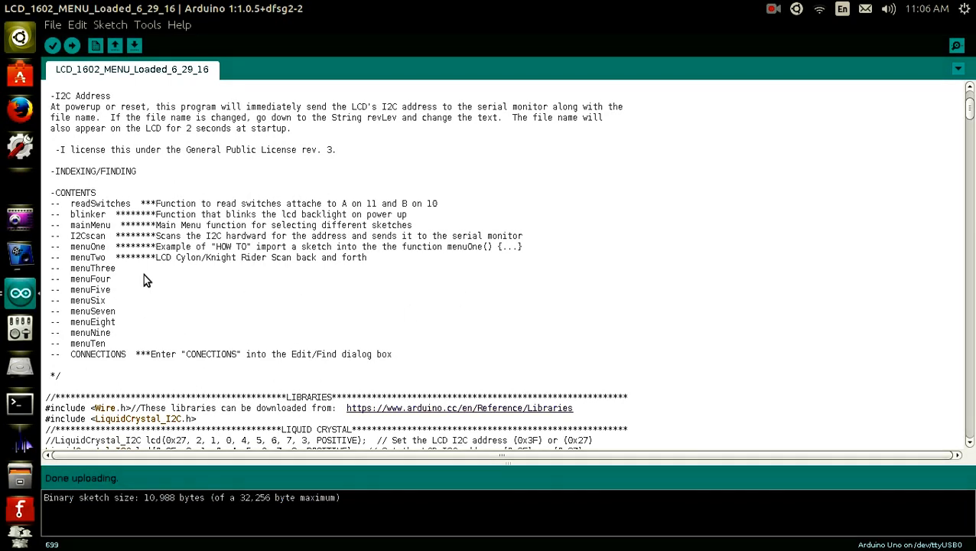
scroll("down", 3)
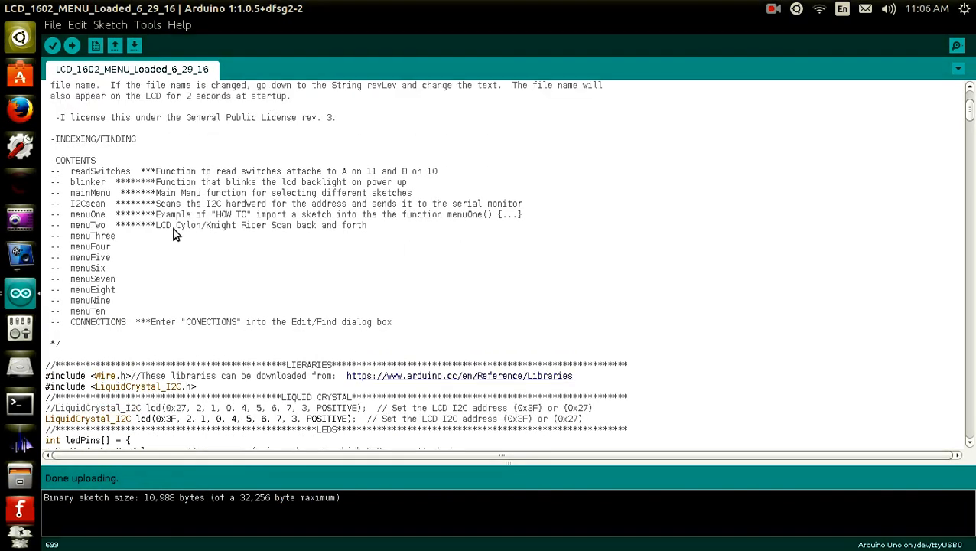
scroll("down", 3)
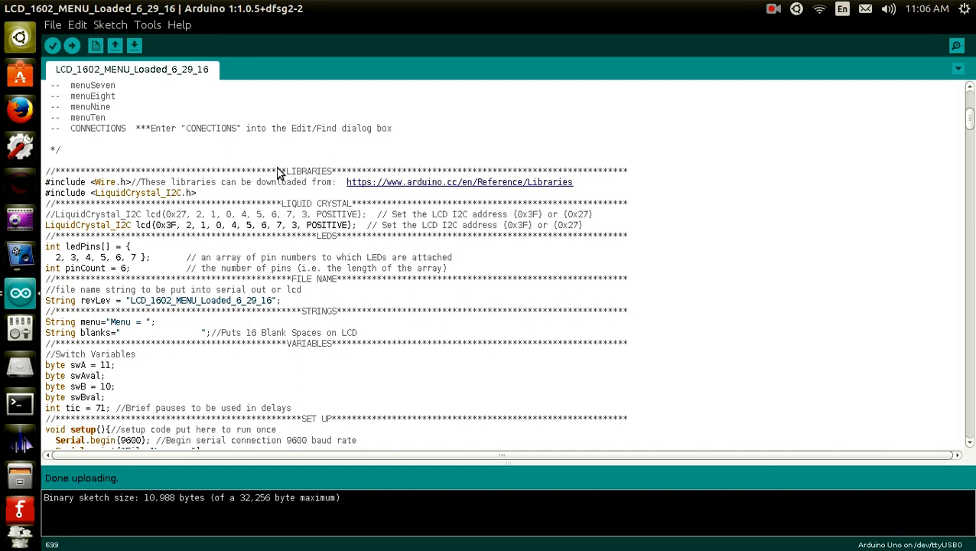
mouse_move(223, 230)
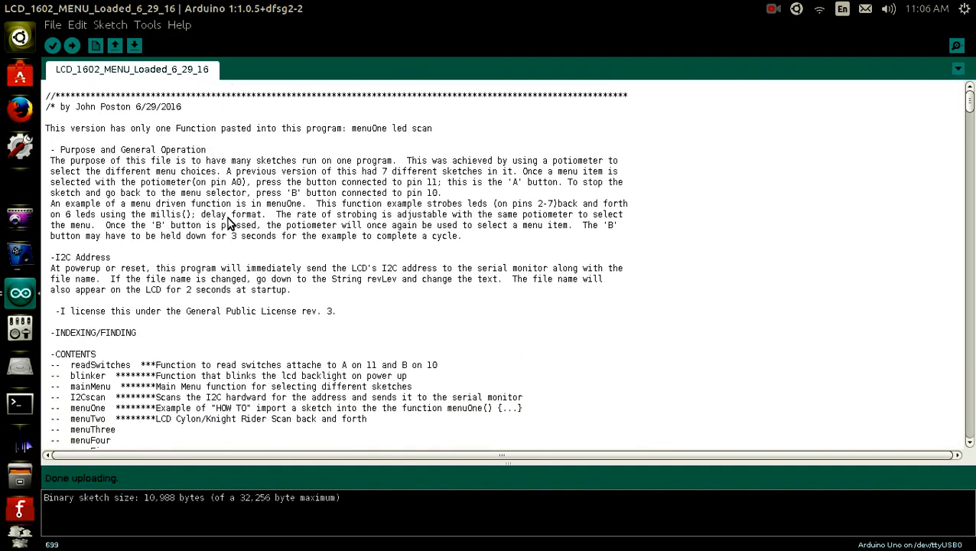
scroll("down", 3)
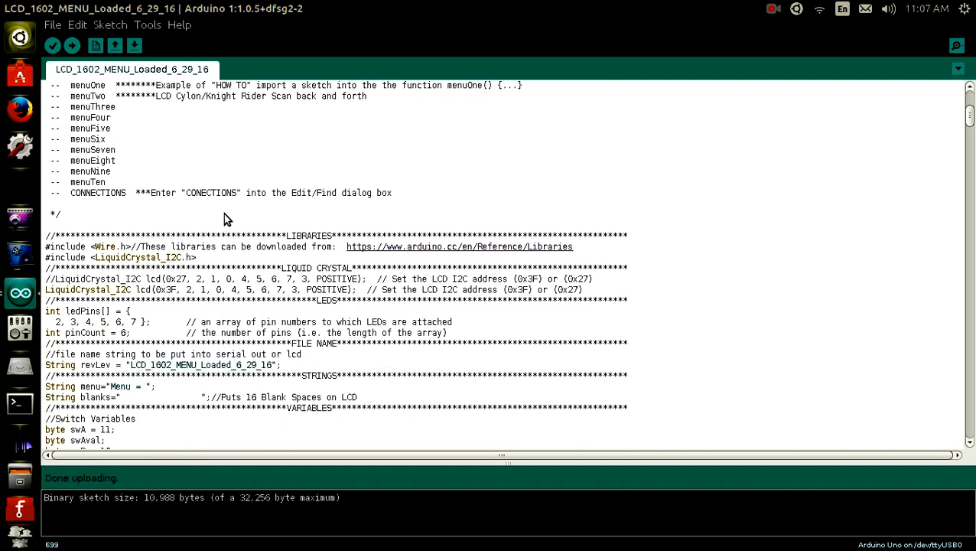
scroll("down", 3)
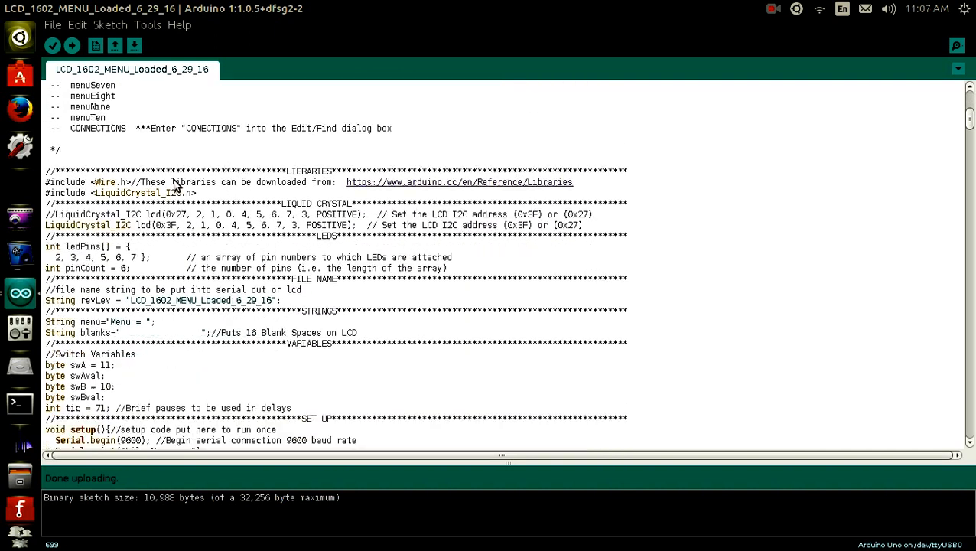
scroll("up", 3)
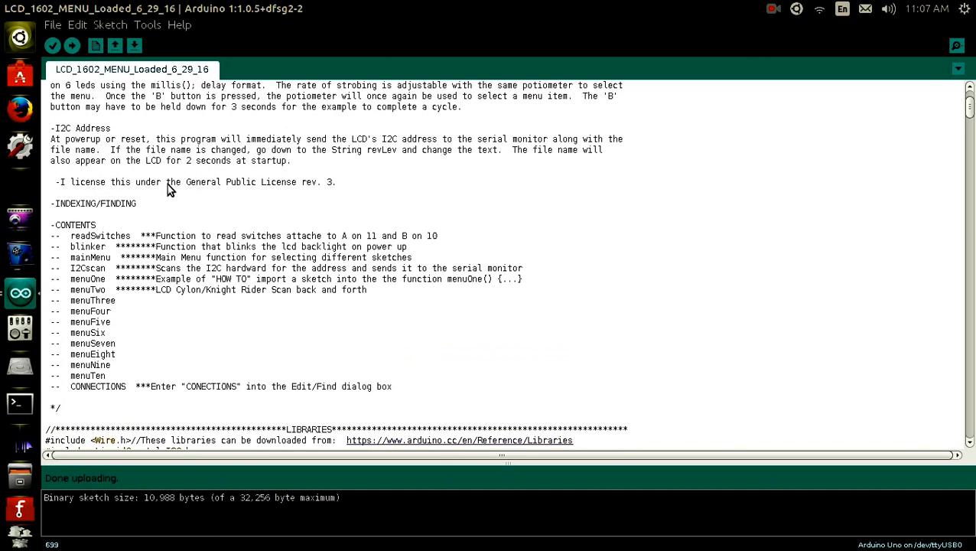
scroll("down", 3)
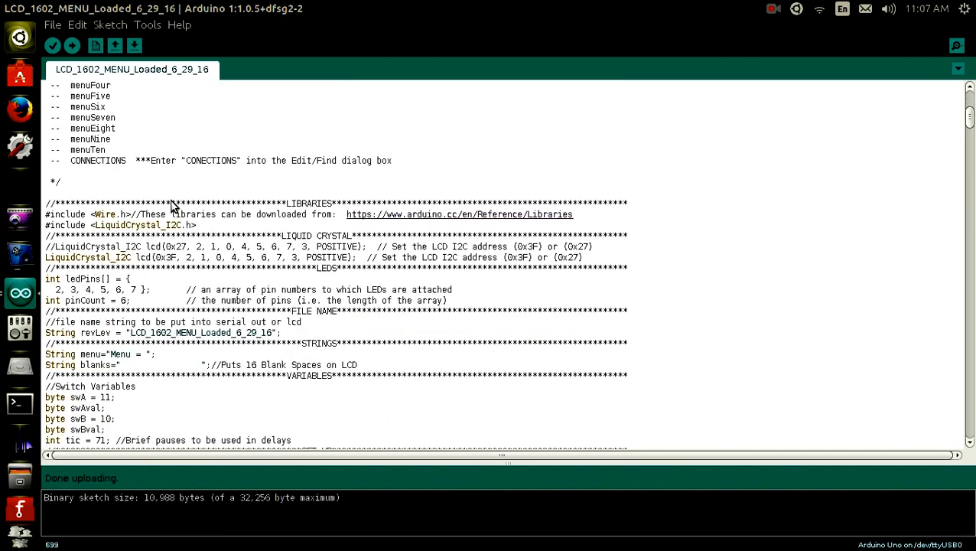
scroll("up", 3)
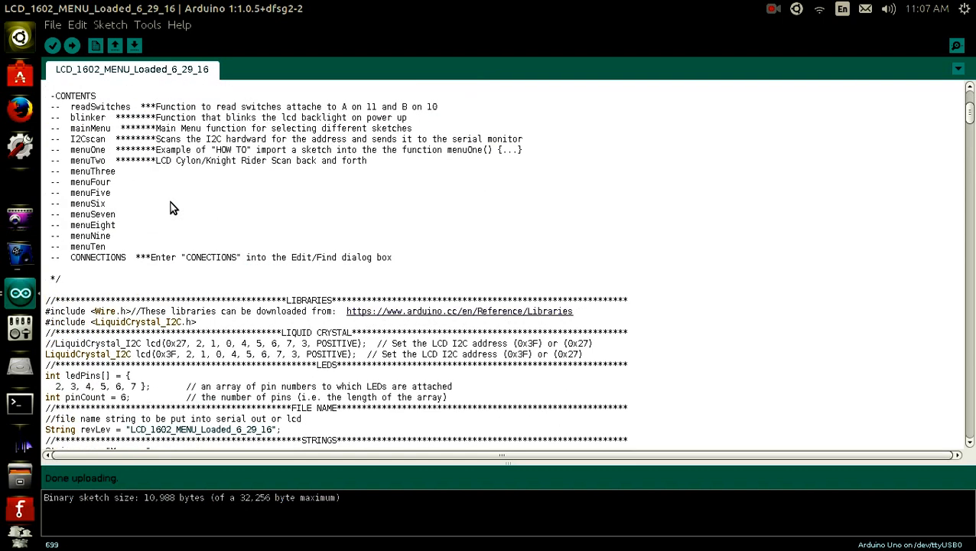
scroll("up", 3)
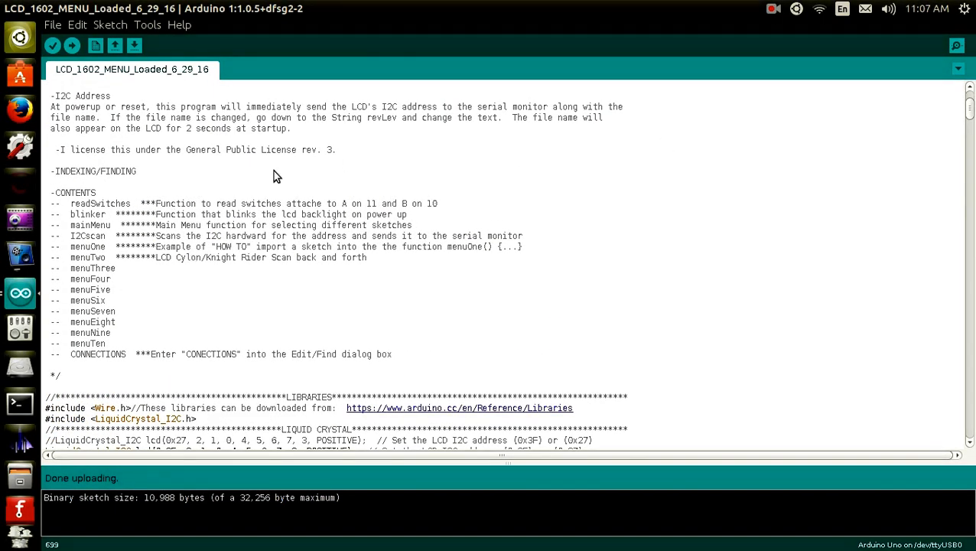
mouse_move(419, 181)
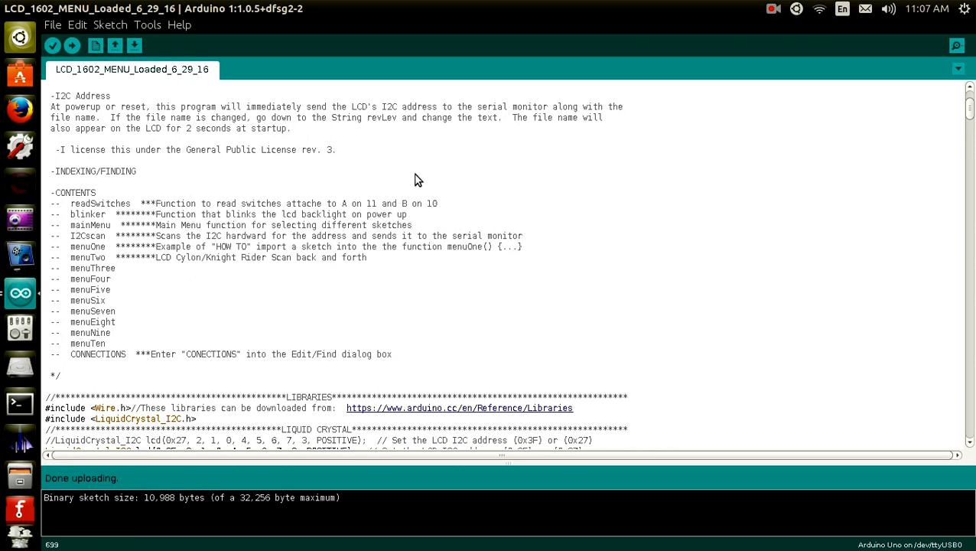
mouse_move(299, 185)
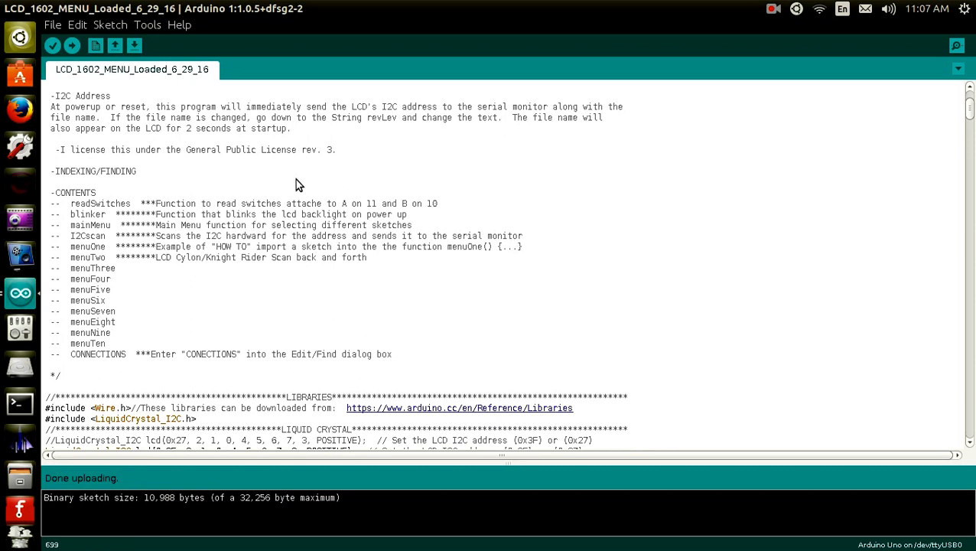